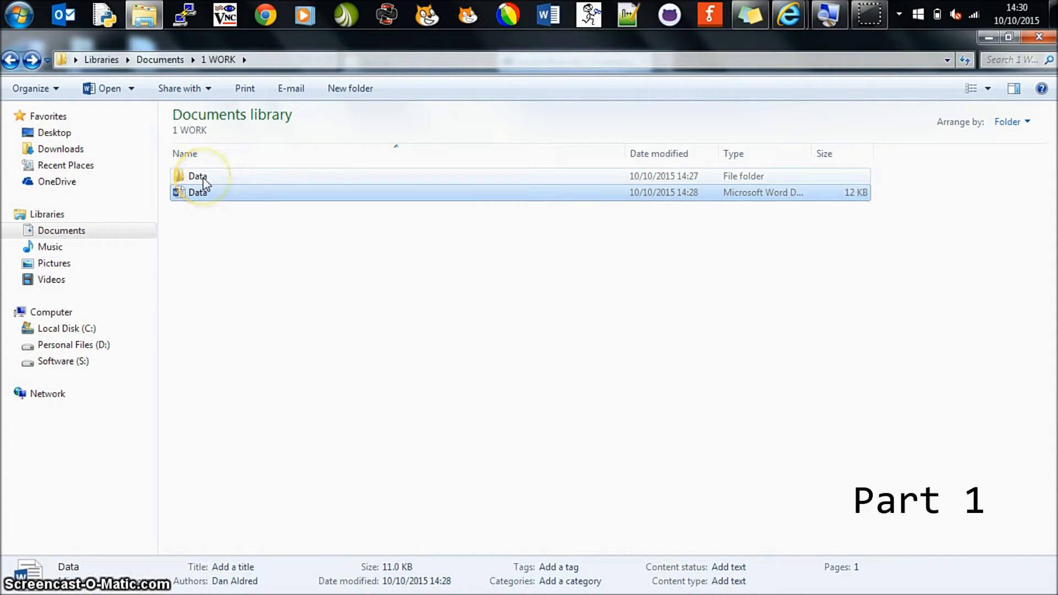
# Add the Data Word document to a new Data.zip archive with a confirmed password and AES-256 encryption.
pyautogui.click(198, 192)
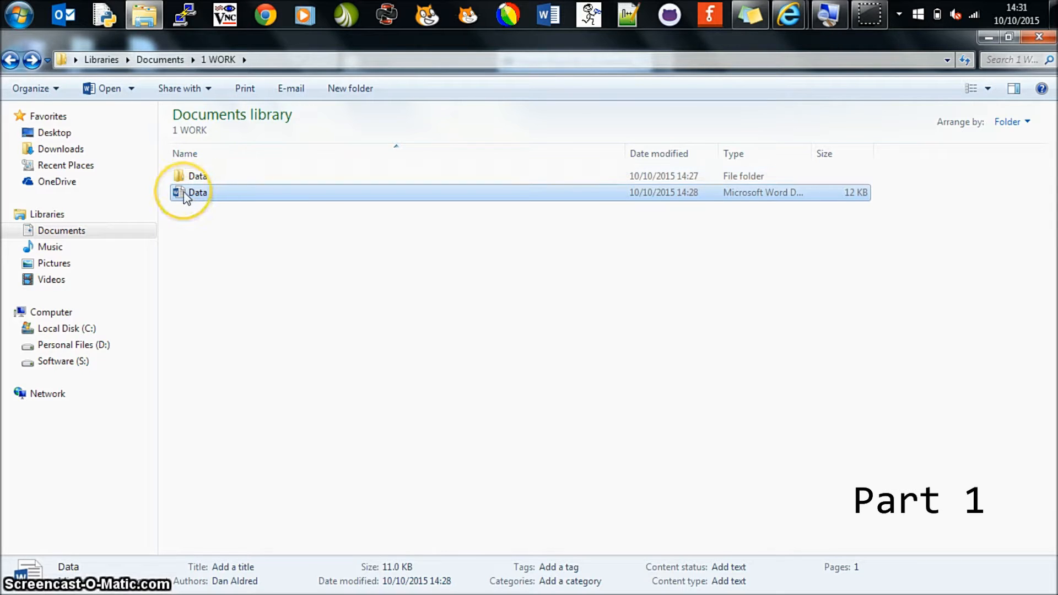
pyautogui.moveTo(198, 192)
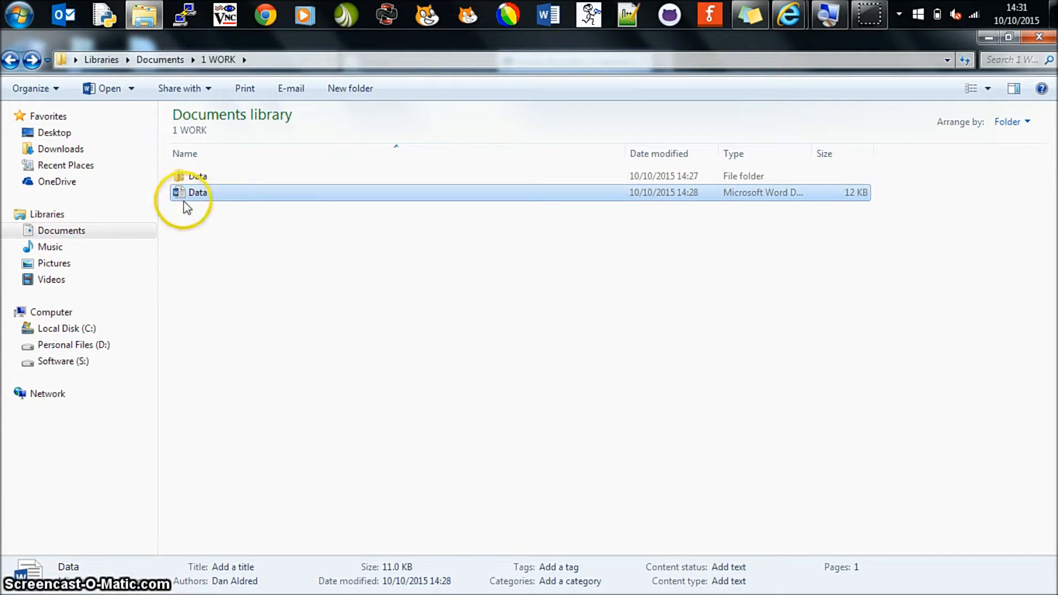
pyautogui.doubleClick(198, 192)
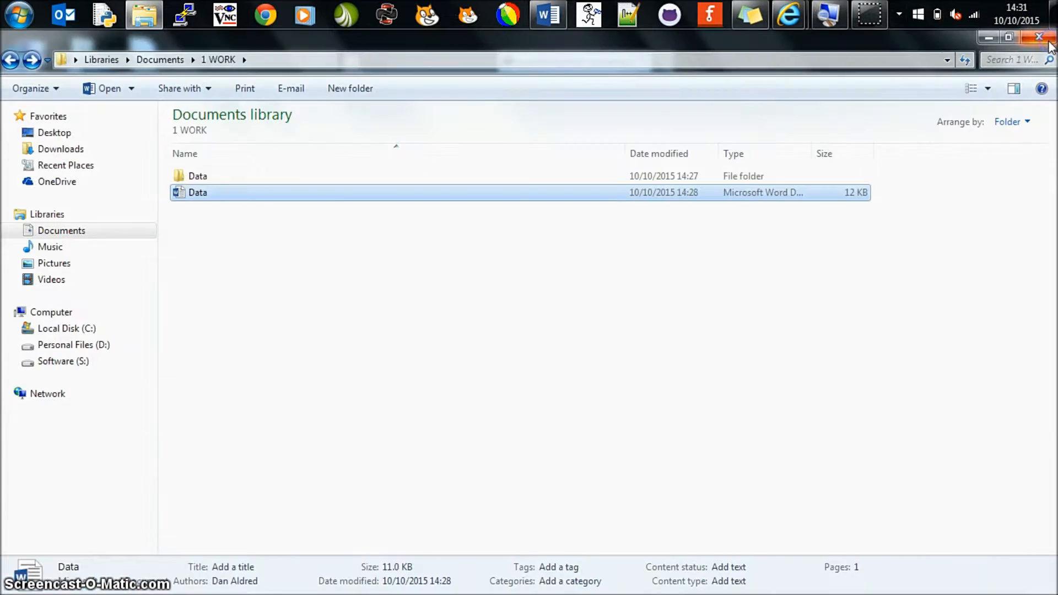
pyautogui.moveTo(335, 201)
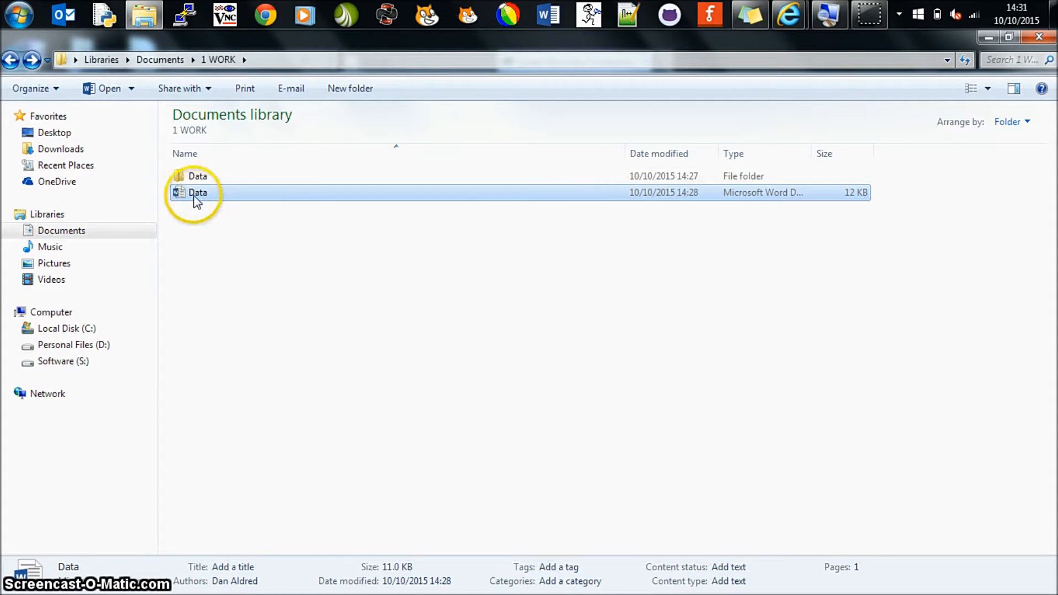
pyautogui.rightClick(197, 192)
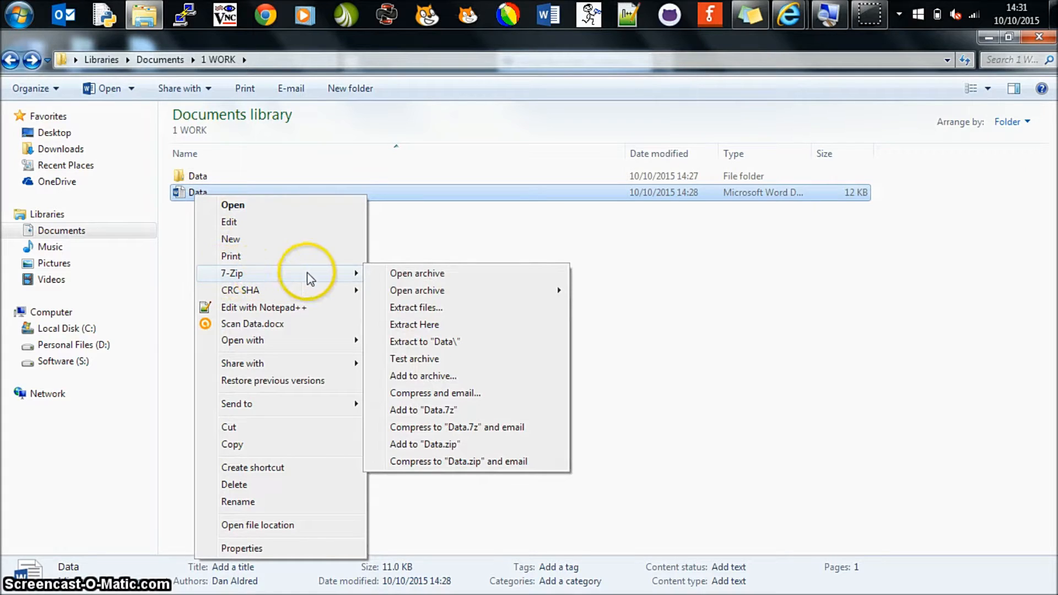
pyautogui.moveTo(429, 381)
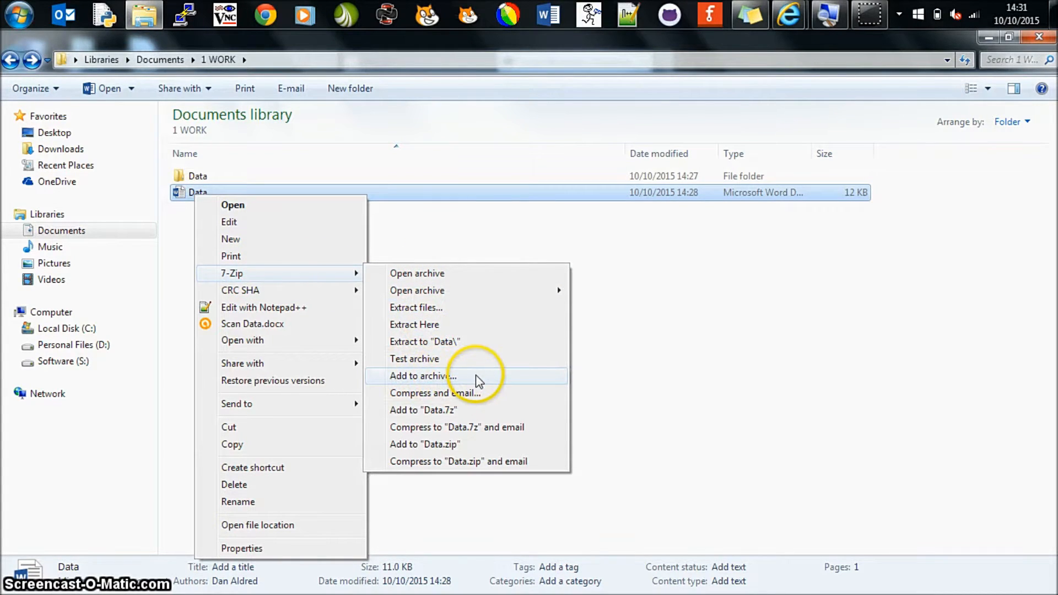
pyautogui.click(423, 376)
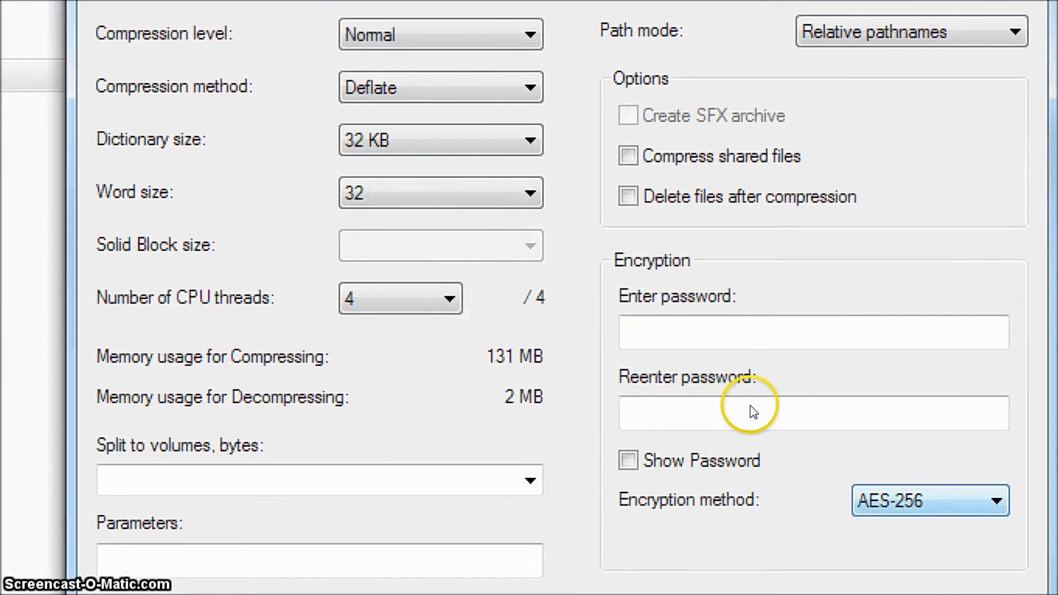
pyautogui.click(929, 501)
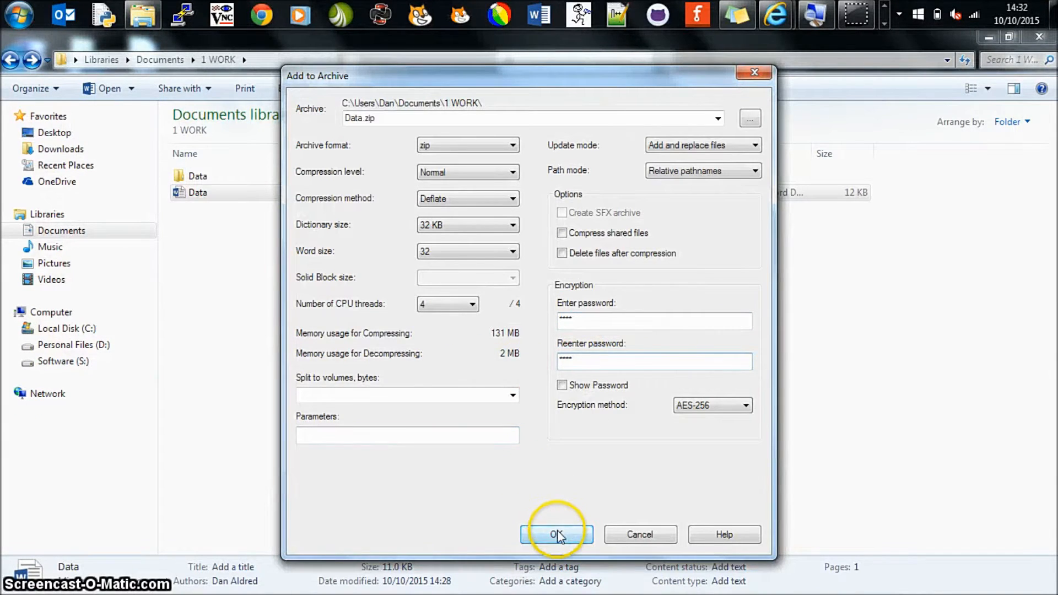
# Create the 9 KB Data.zip in 1 WORK and confirm Windows' built-in extraction of it fails.
pyautogui.click(556, 534)
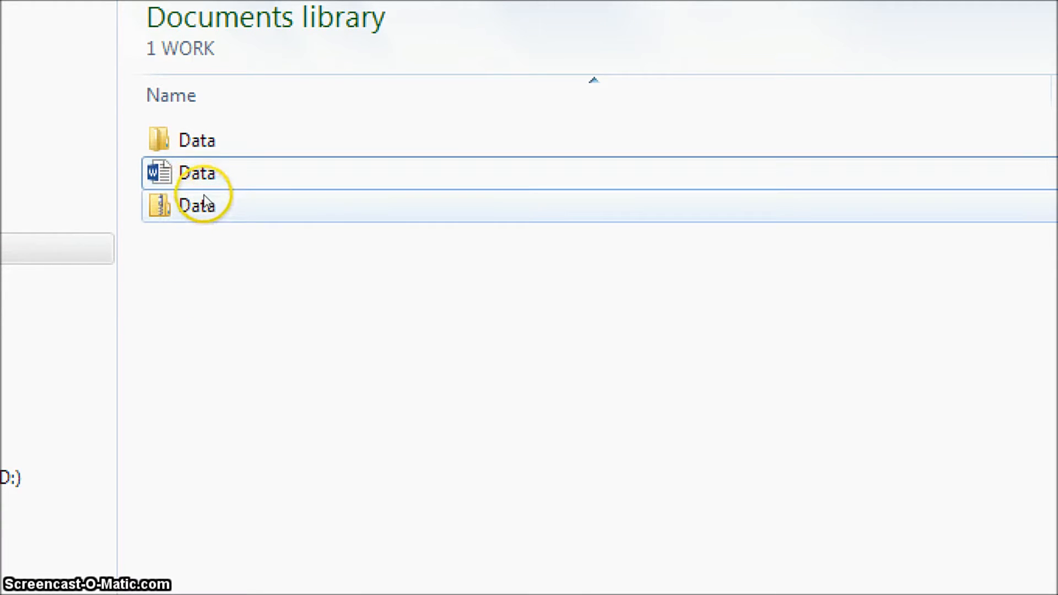
pyautogui.moveTo(198, 174)
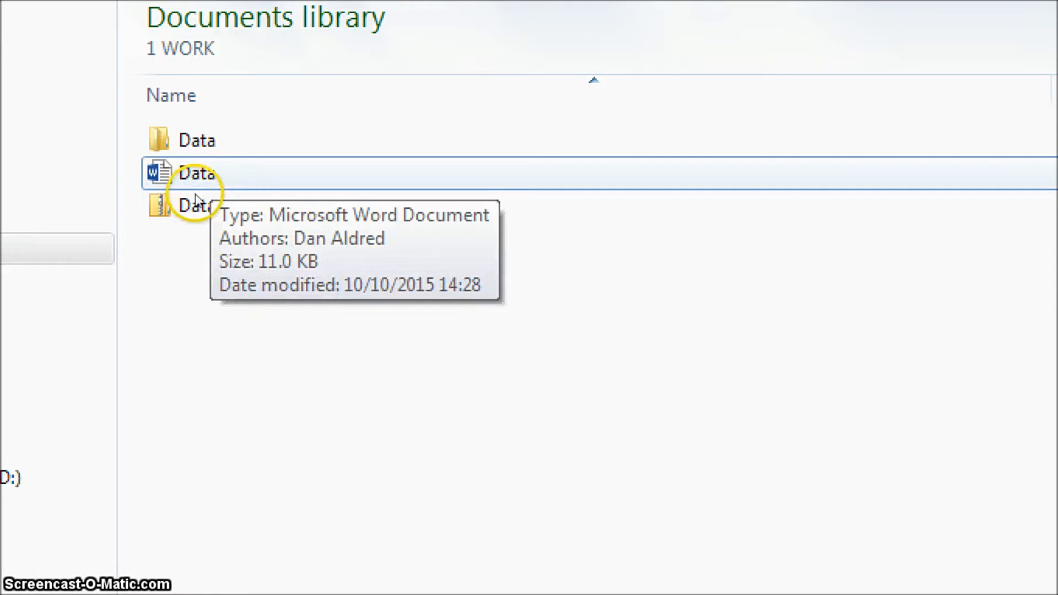
pyautogui.moveTo(205, 216)
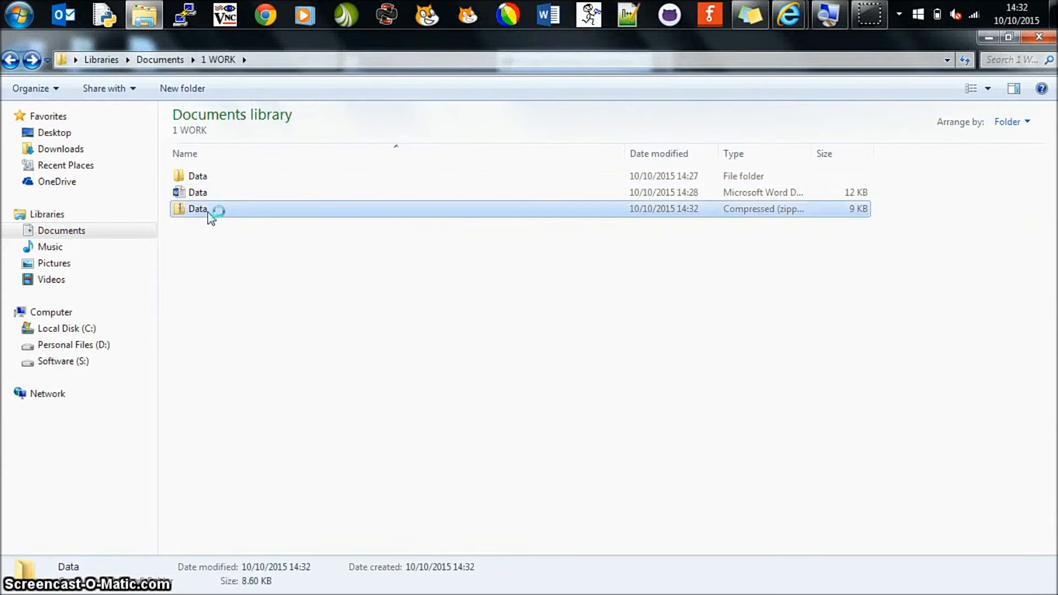
pyautogui.doubleClick(198, 208)
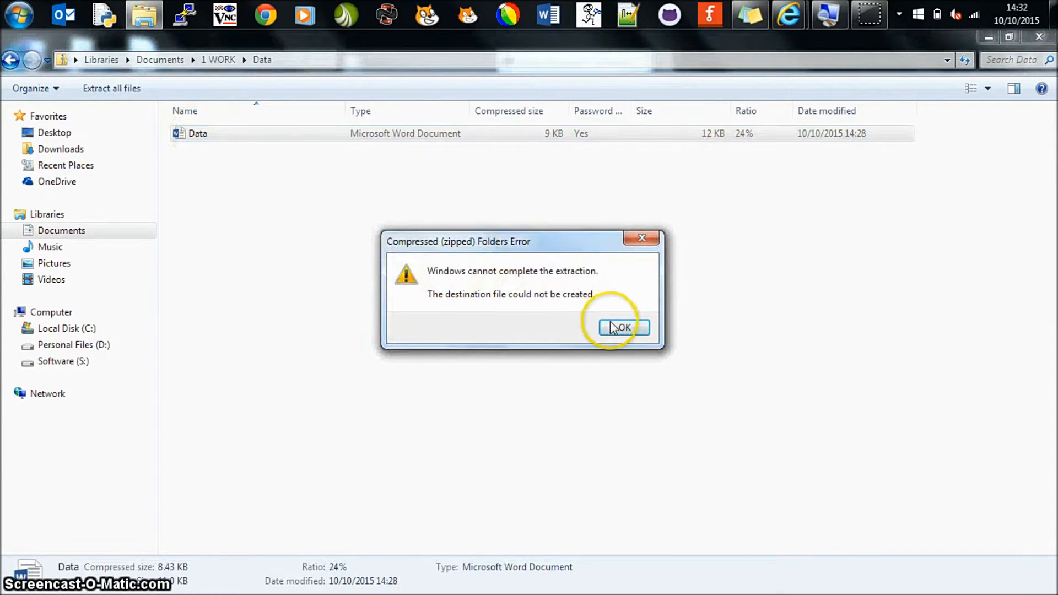
pyautogui.click(622, 327)
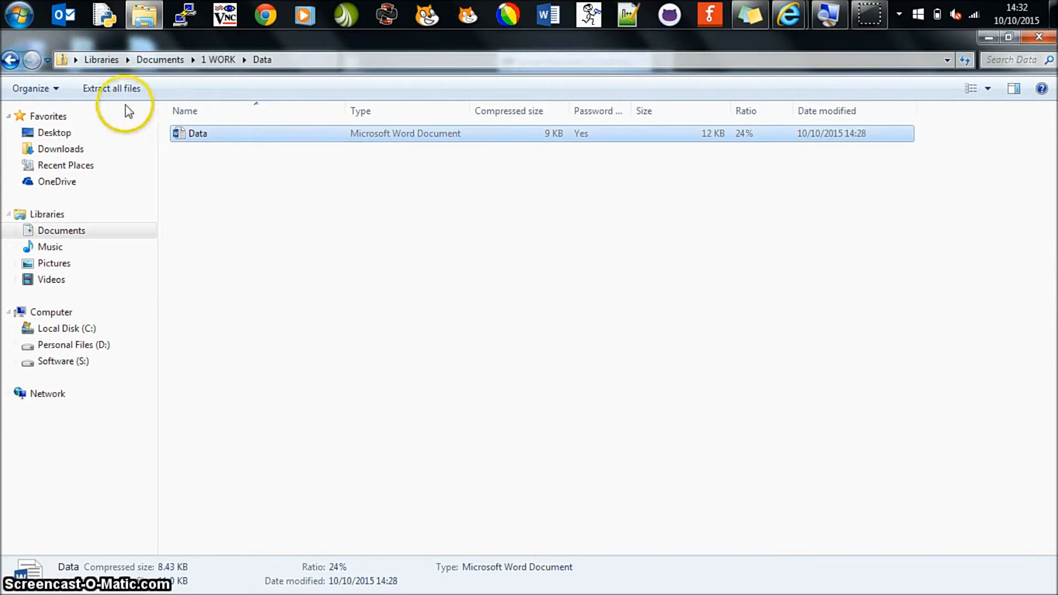
pyautogui.click(11, 59)
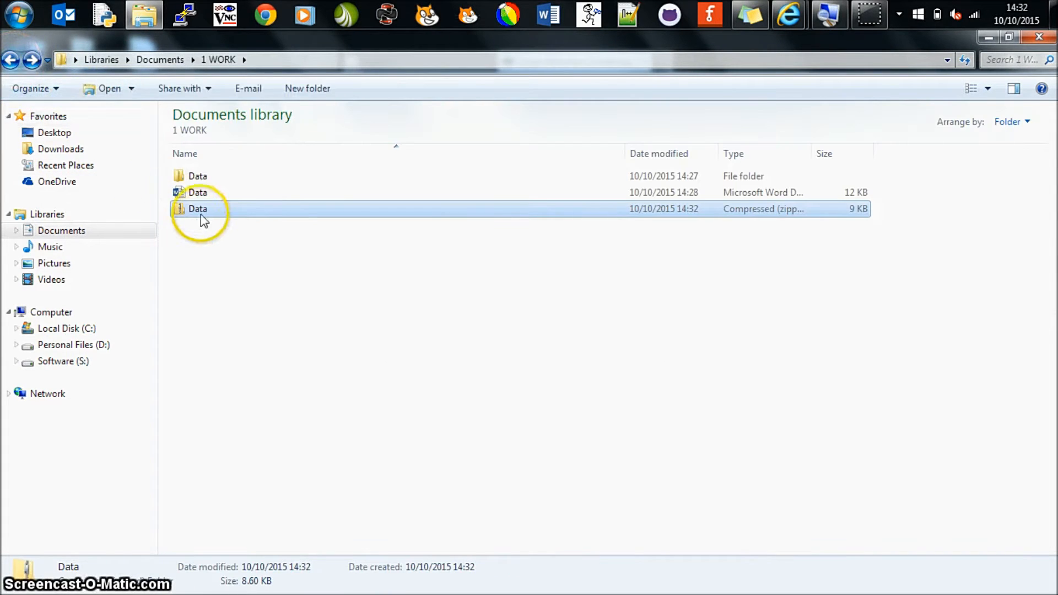
pyautogui.rightClick(198, 208)
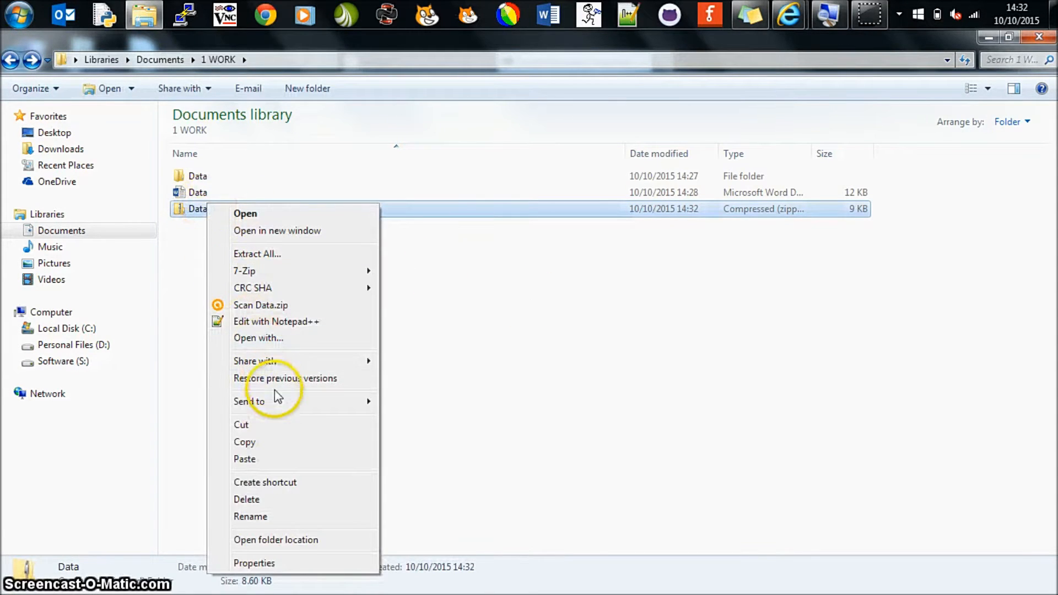
pyautogui.moveTo(249, 402)
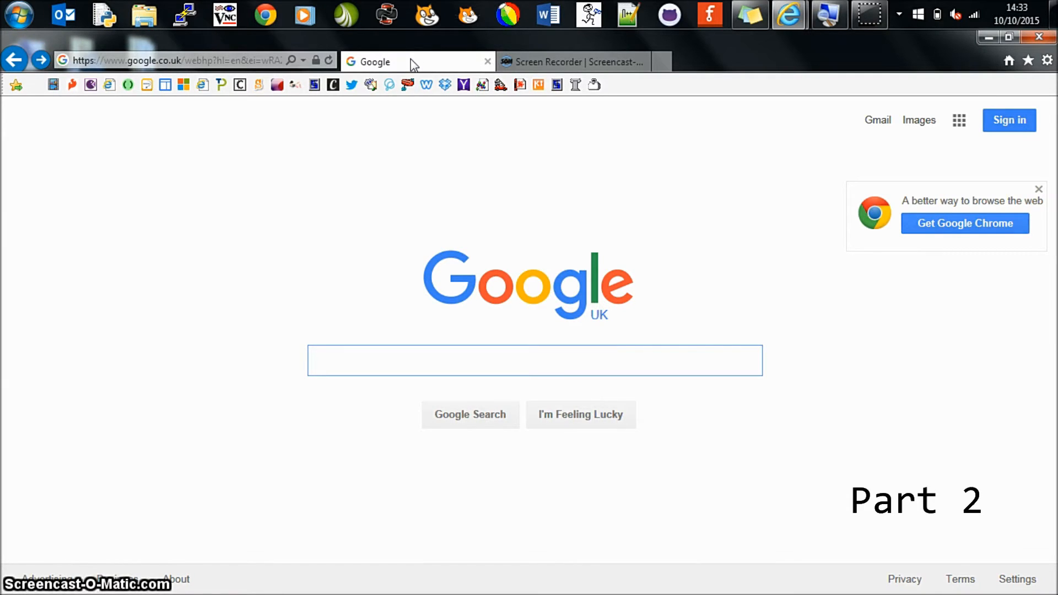
# Search Google for '7 zip' and go to the official 7-zip.org result.
pyautogui.click(534, 360)
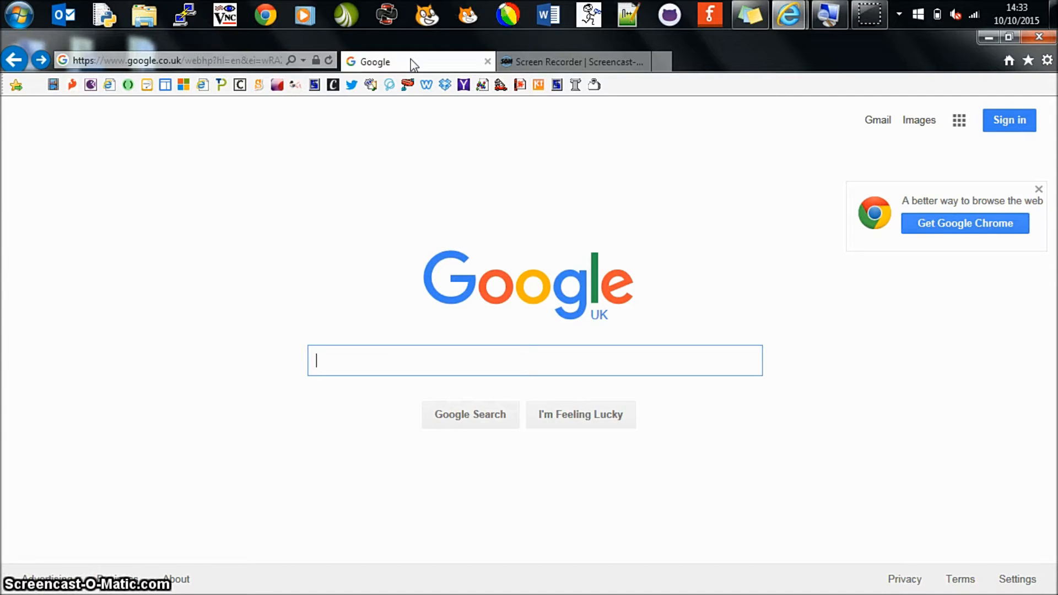
pyautogui.write('7 zip')
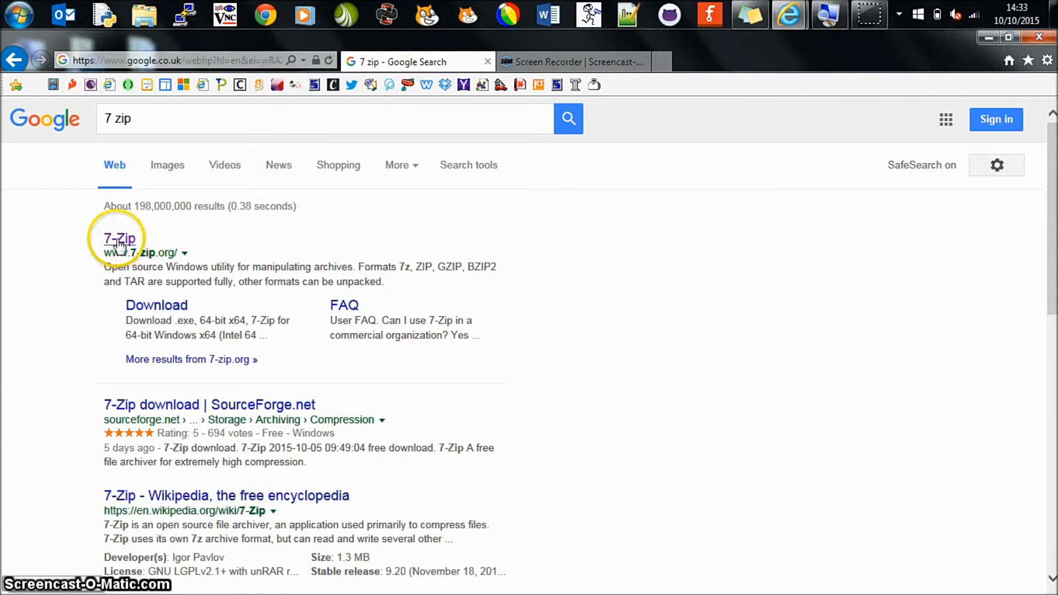
pyautogui.click(119, 238)
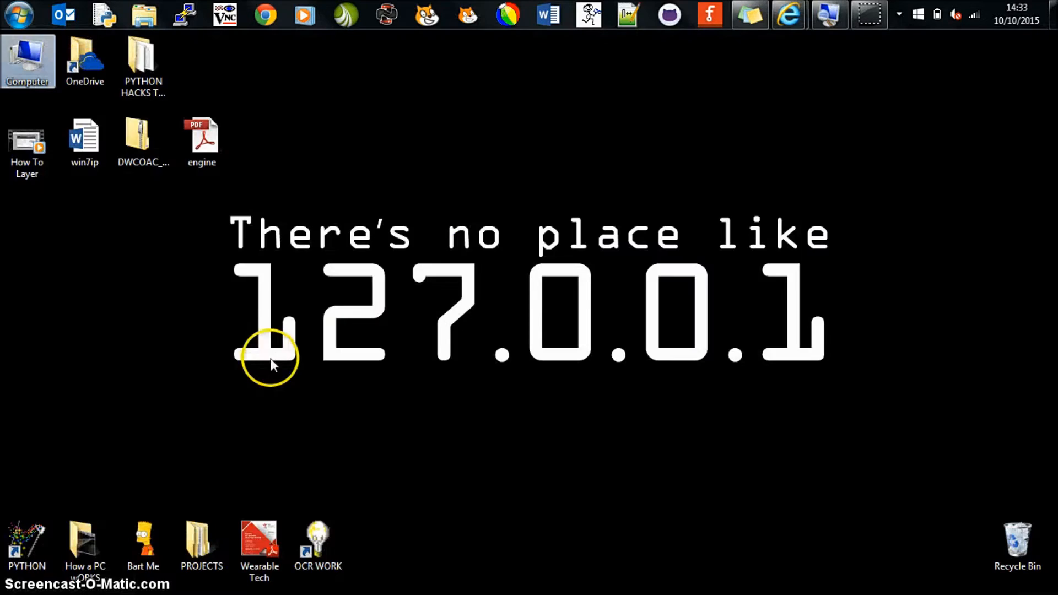
pyautogui.moveTo(28, 60)
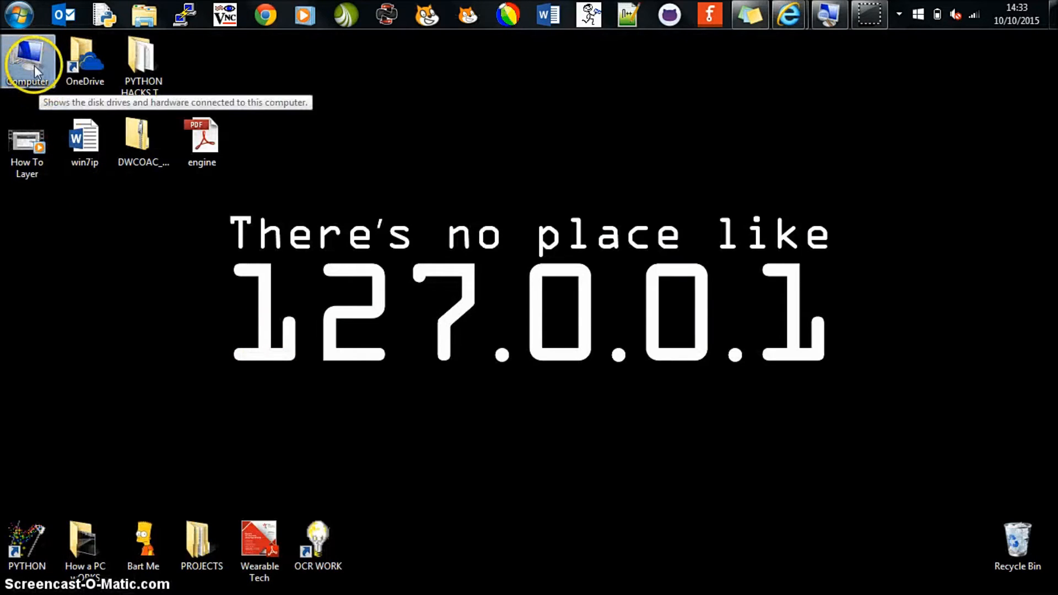
# Check the computer's system properties, then bring up the 7-Zip homepage in Internet Explorer.
pyautogui.rightClick(27, 61)
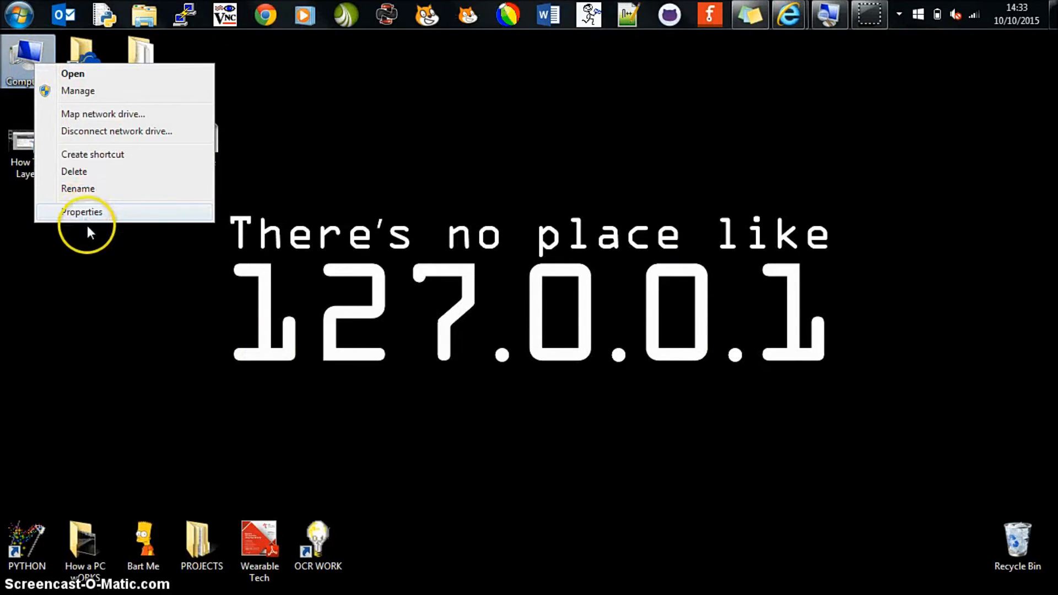
pyautogui.click(81, 211)
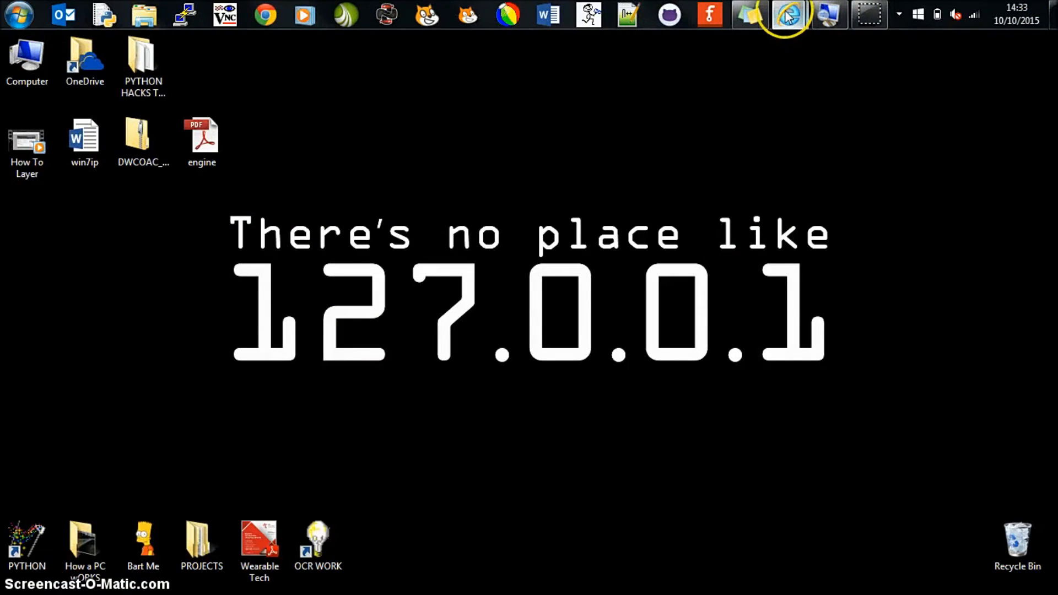
pyautogui.click(788, 15)
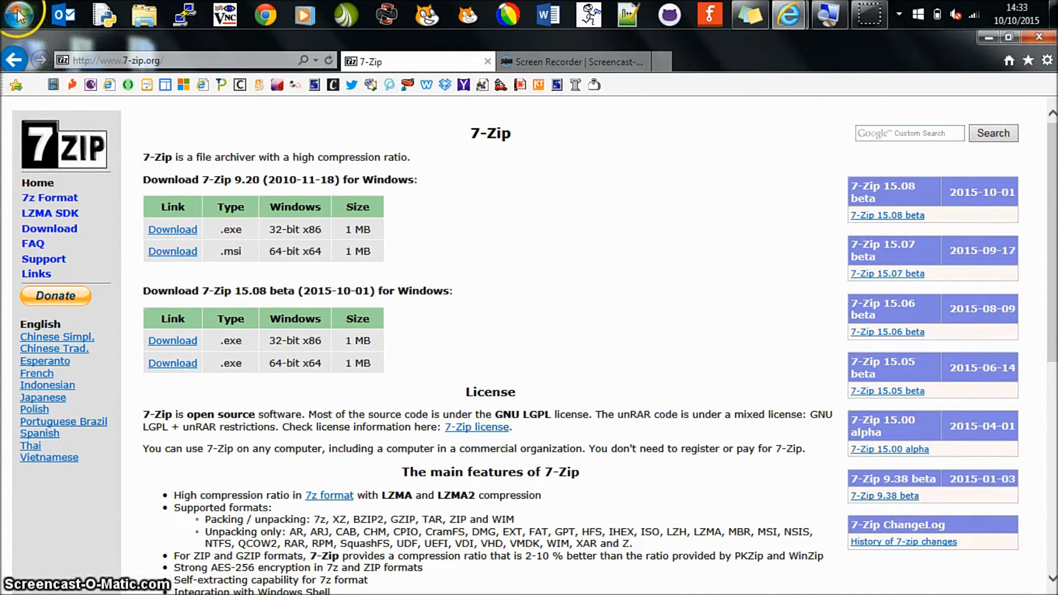
# Switch back to the Explorer window on Documents > 1 WORK with the Data files.
pyautogui.click(18, 14)
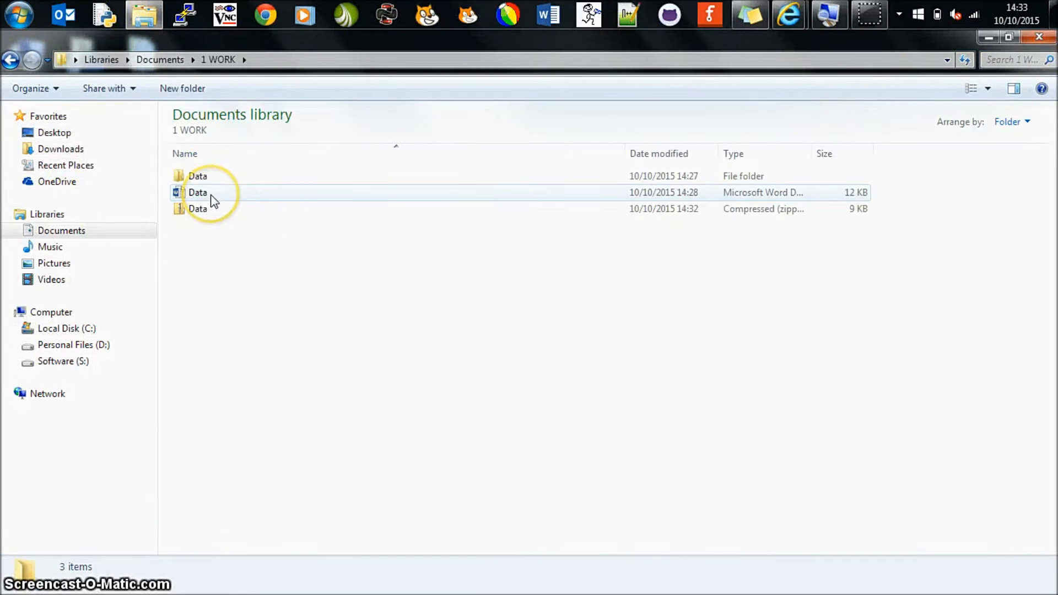
# Delete the Data folder and Data.docx to the Recycle Bin, leaving only Data.zip.
pyautogui.click(198, 176)
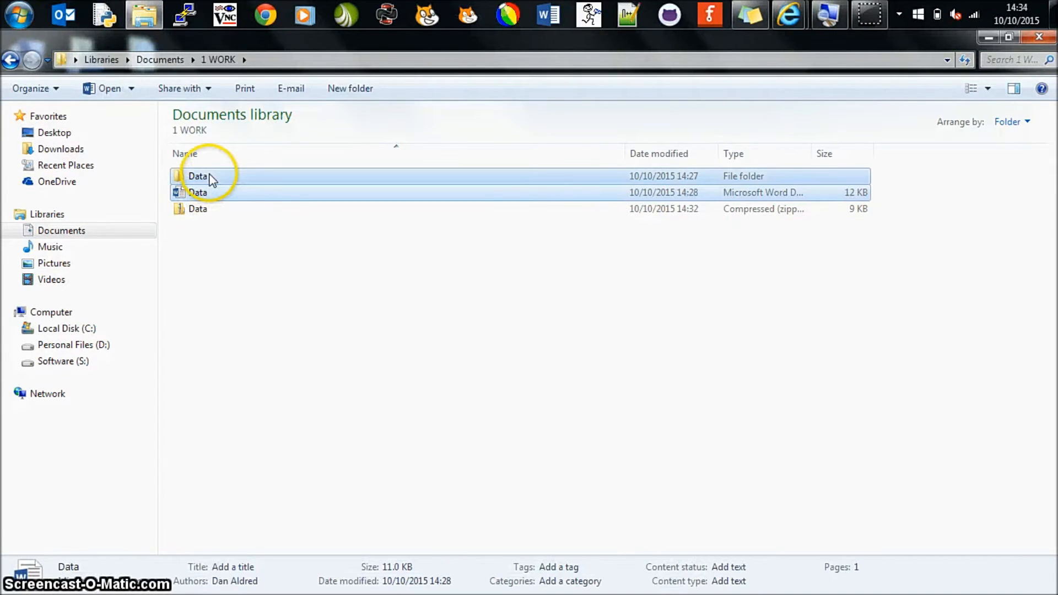
pyautogui.press('Delete')
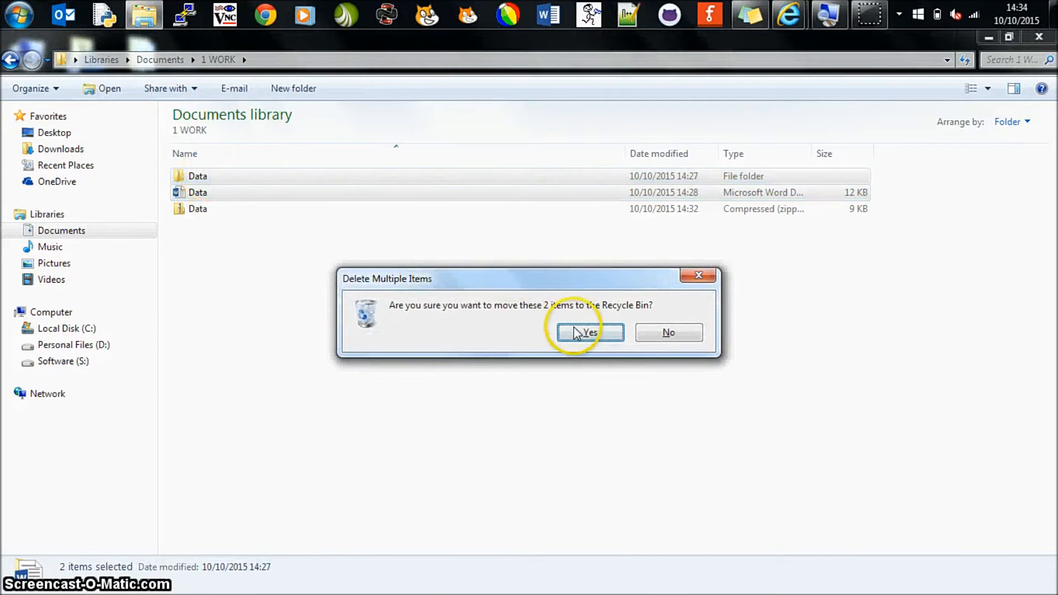
pyautogui.click(589, 332)
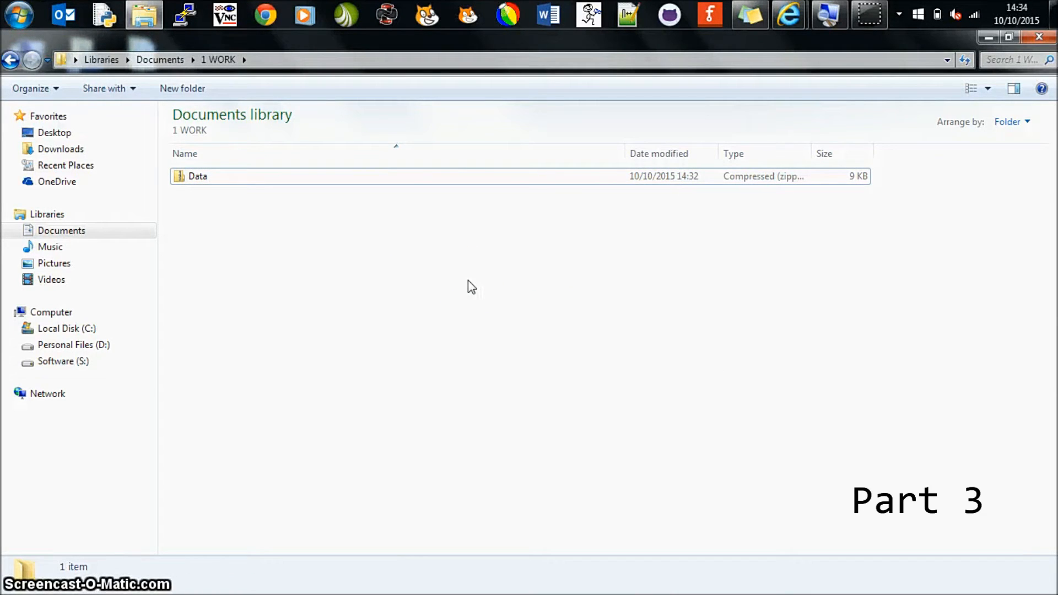
# Try extracting Data.docx from Data.zip and pasting it onto the desktop, which fails.
pyautogui.click(198, 176)
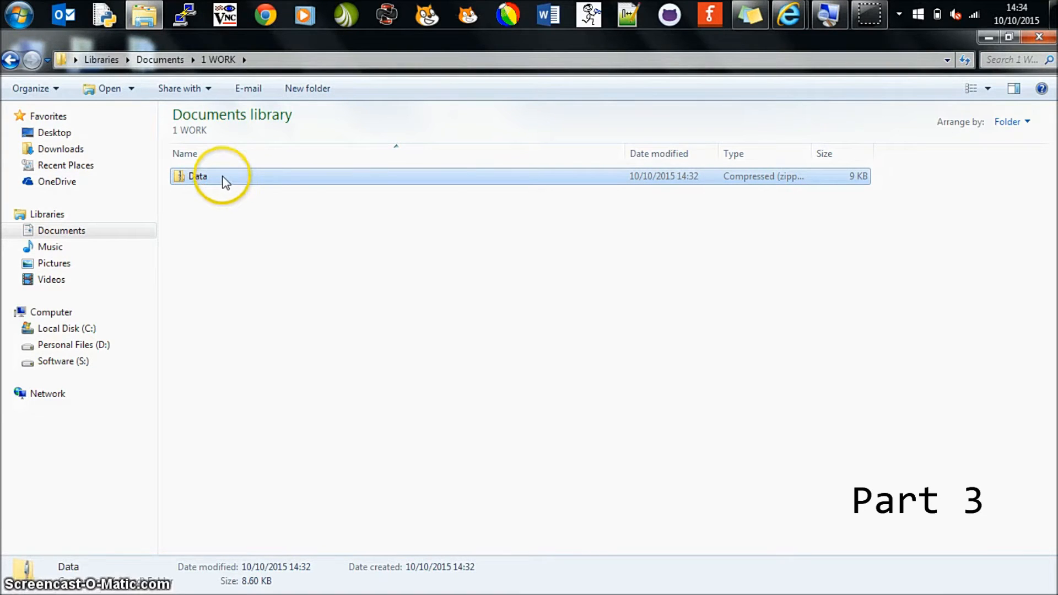
pyautogui.doubleClick(198, 176)
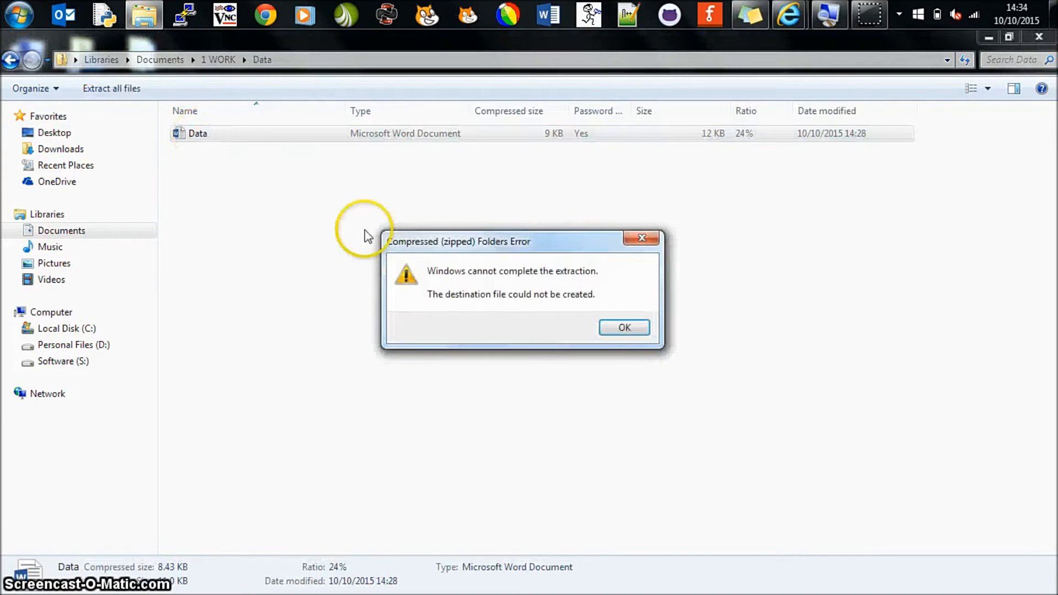
pyautogui.moveTo(601, 301)
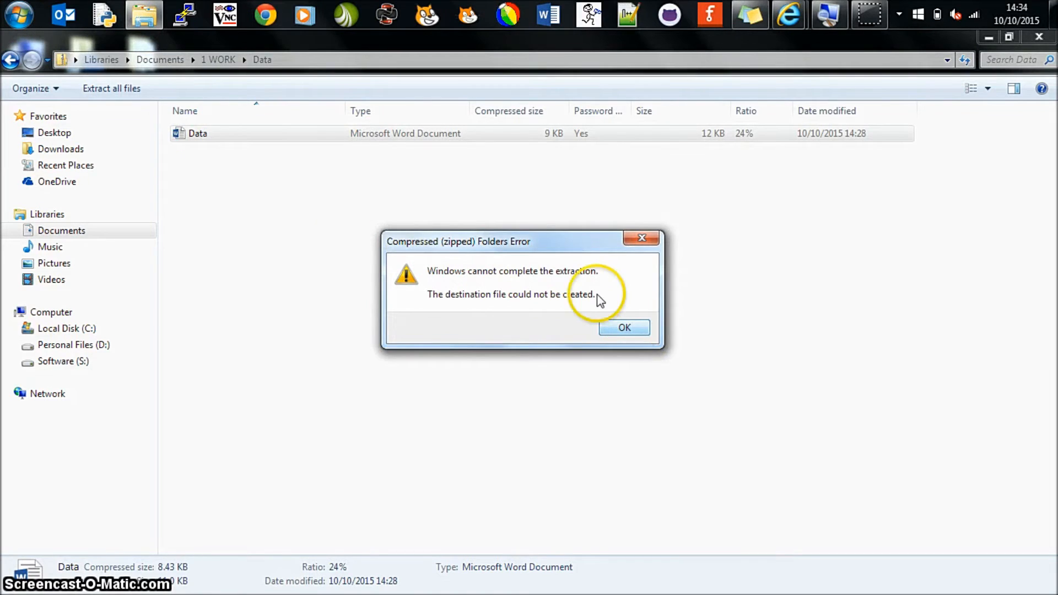
pyautogui.click(622, 327)
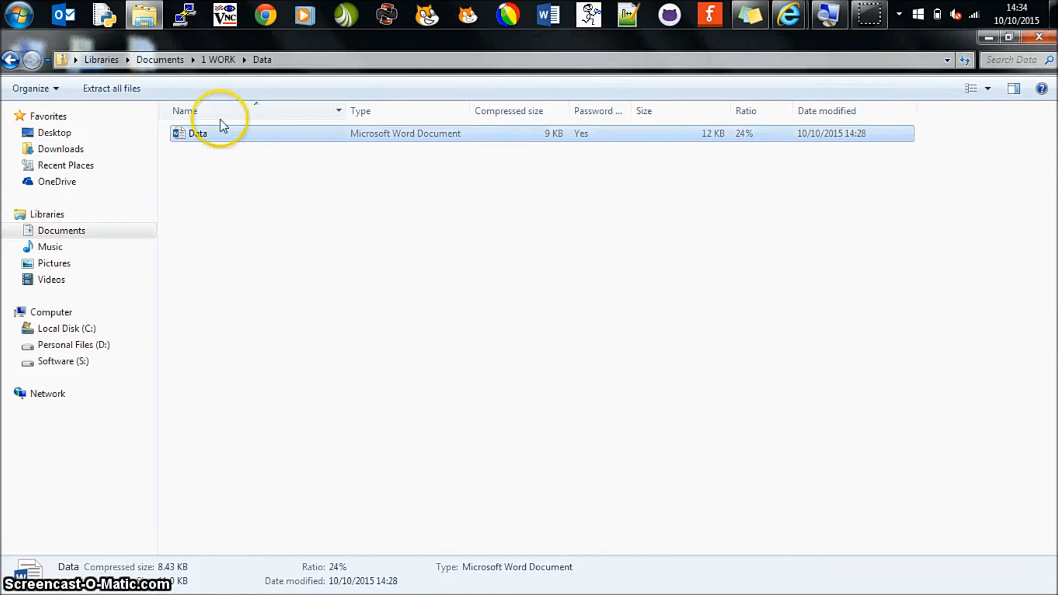
pyautogui.moveTo(265, 181)
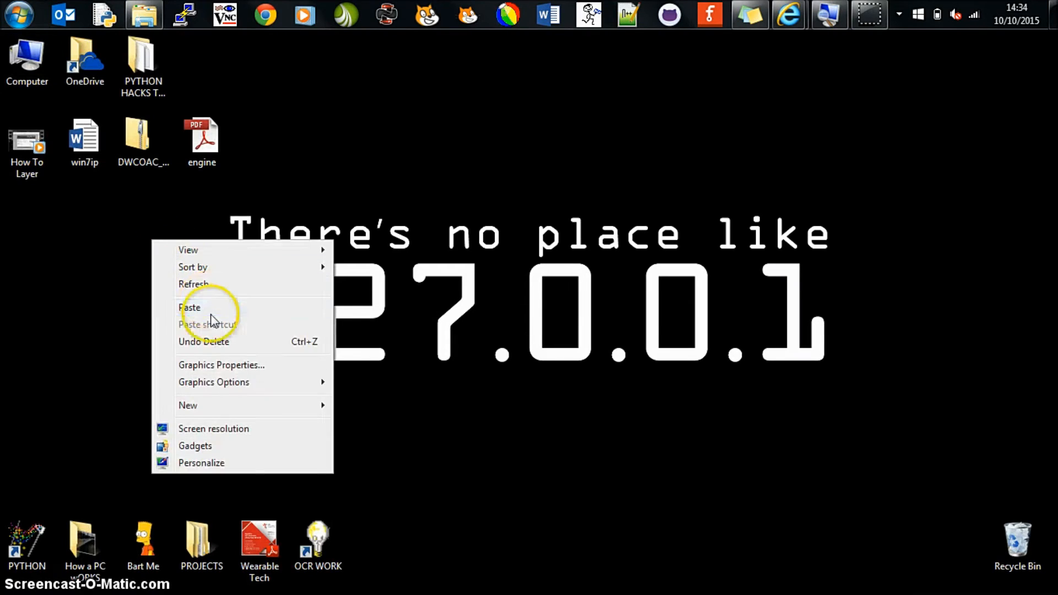
pyautogui.click(190, 307)
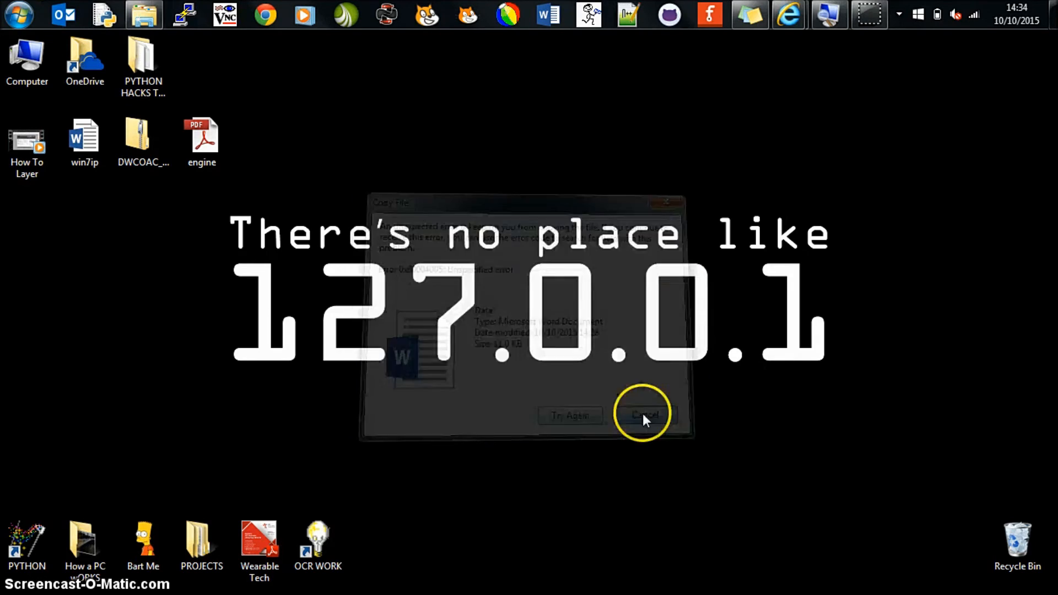
# Cancel the failed copy of the encrypted document and return to 1 WORK.
pyautogui.click(642, 414)
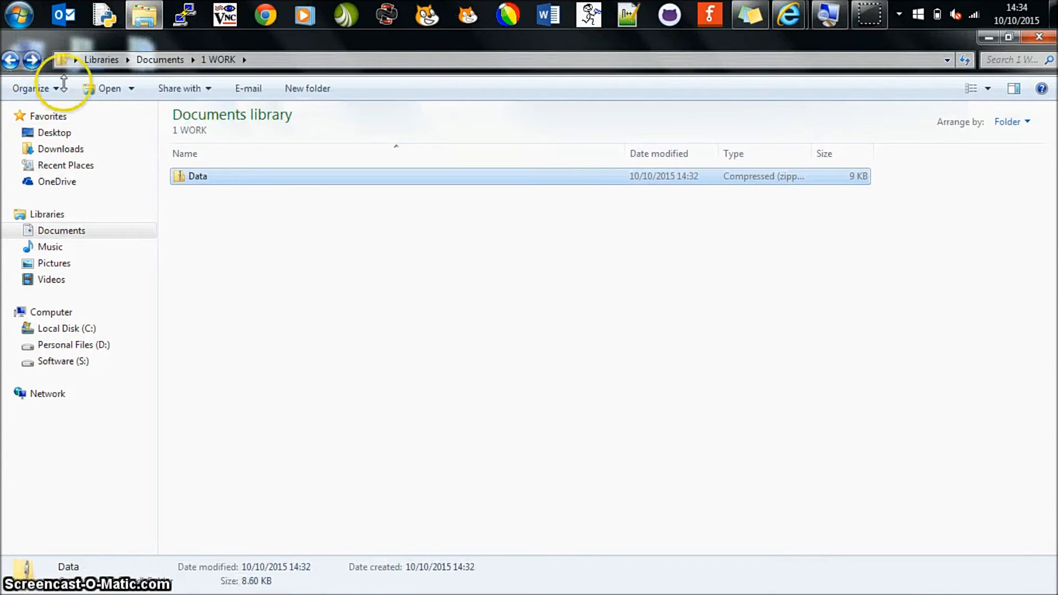
# Open Data.zip in 7-Zip File Manager and unlock Data.docx with its password for editing.
pyautogui.rightClick(198, 177)
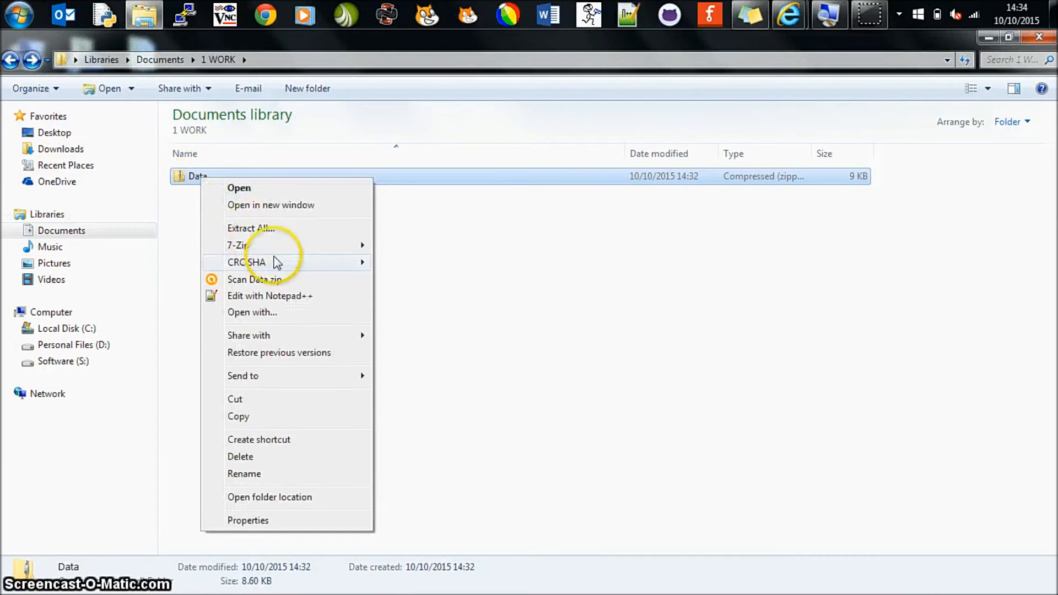
pyautogui.moveTo(238, 244)
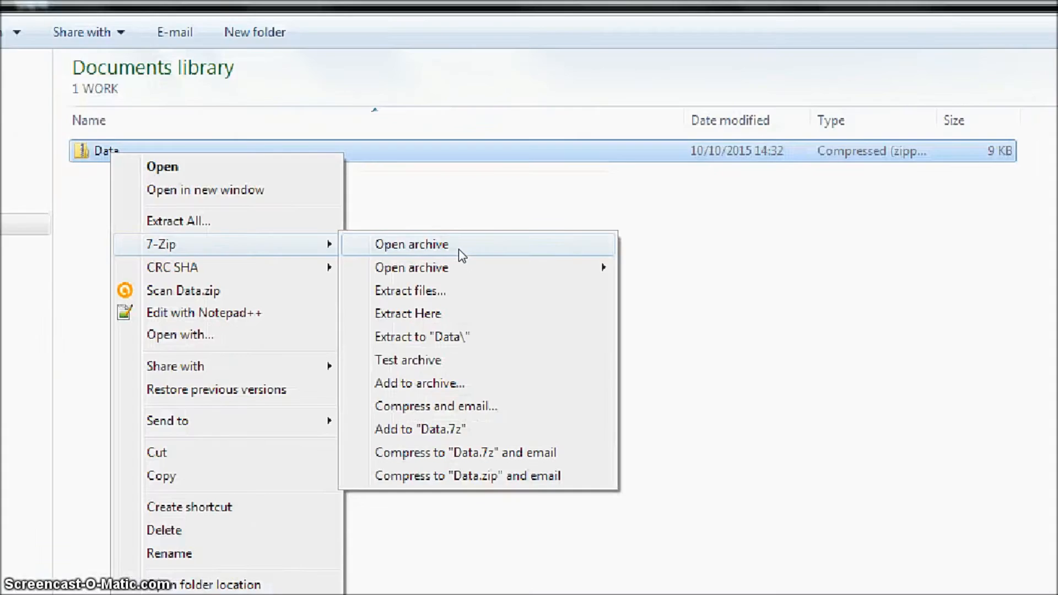
pyautogui.click(410, 244)
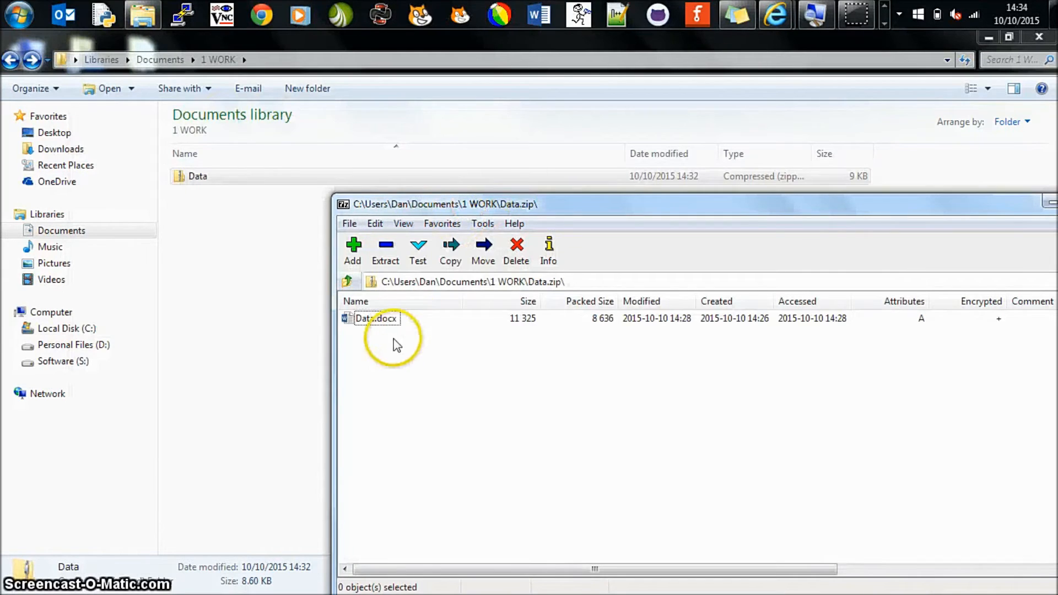
pyautogui.click(375, 318)
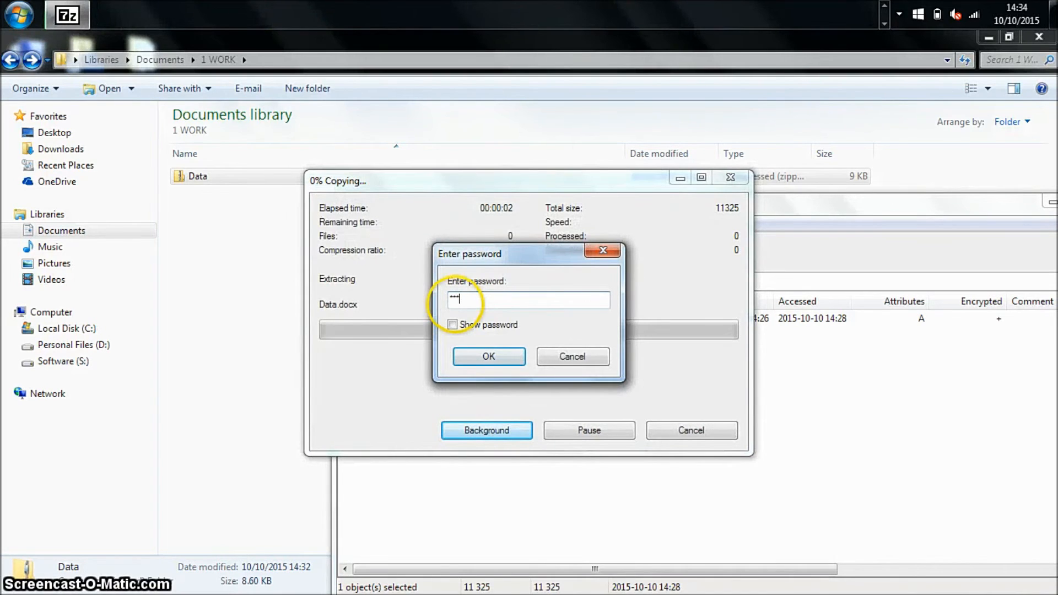
pyautogui.click(487, 356)
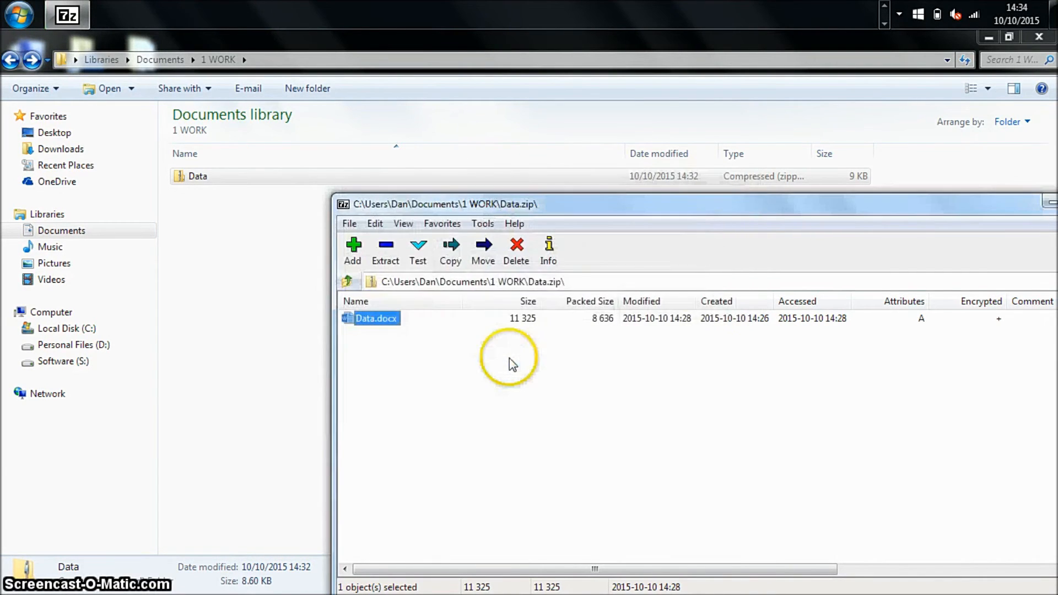
pyautogui.doubleClick(375, 318)
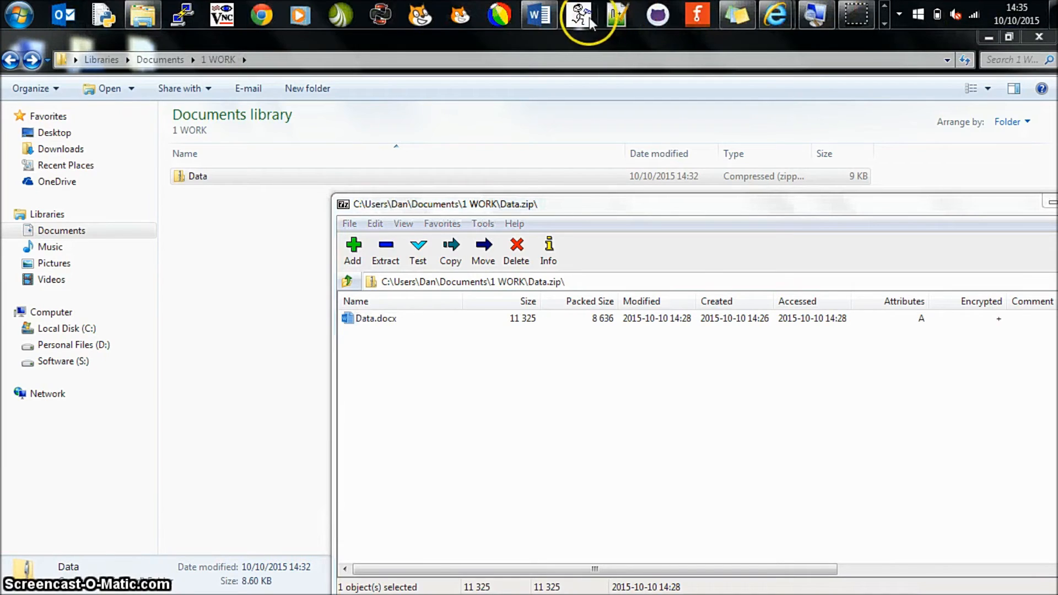
# Edit Data.docx in Word to read SENSITIVE DATA followed by Test data, then close it.
pyautogui.doubleClick(375, 317)
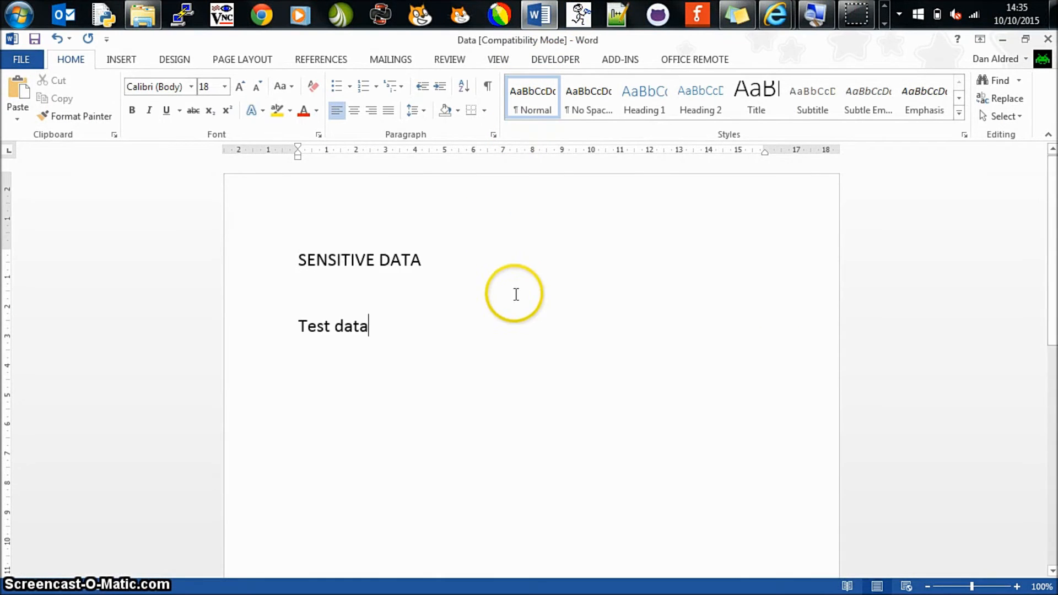
pyautogui.click(34, 38)
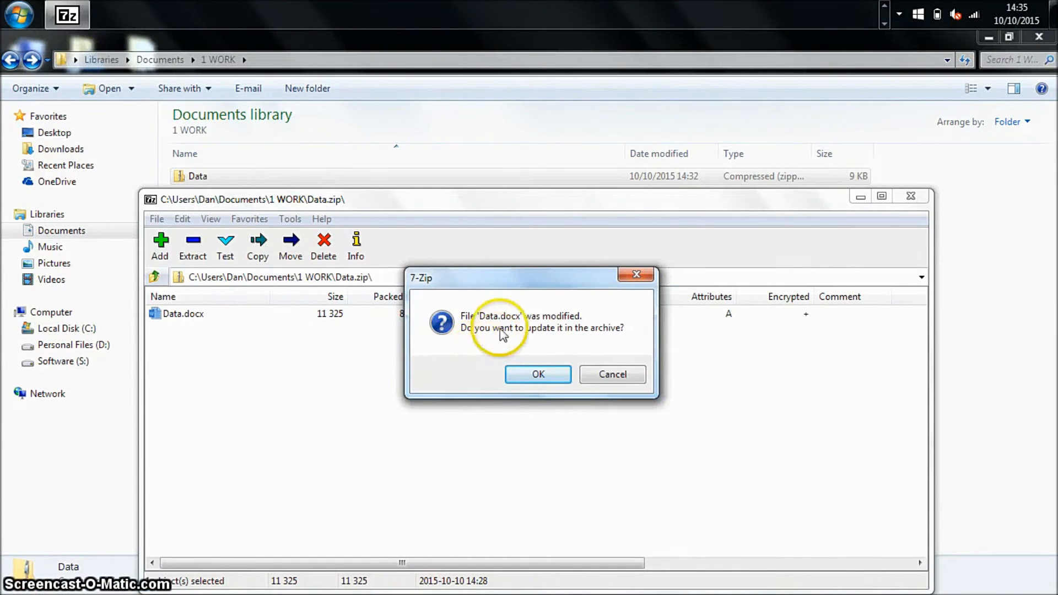
pyautogui.moveTo(536, 336)
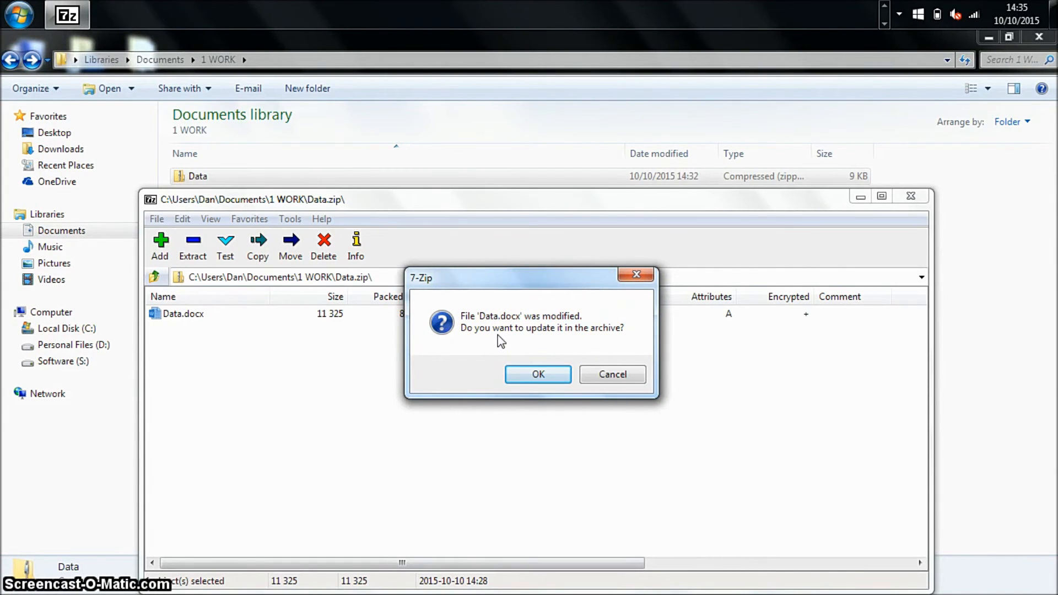
# Update the edited Data.docx inside Data.zip and close the 7-Zip File Manager.
pyautogui.click(538, 374)
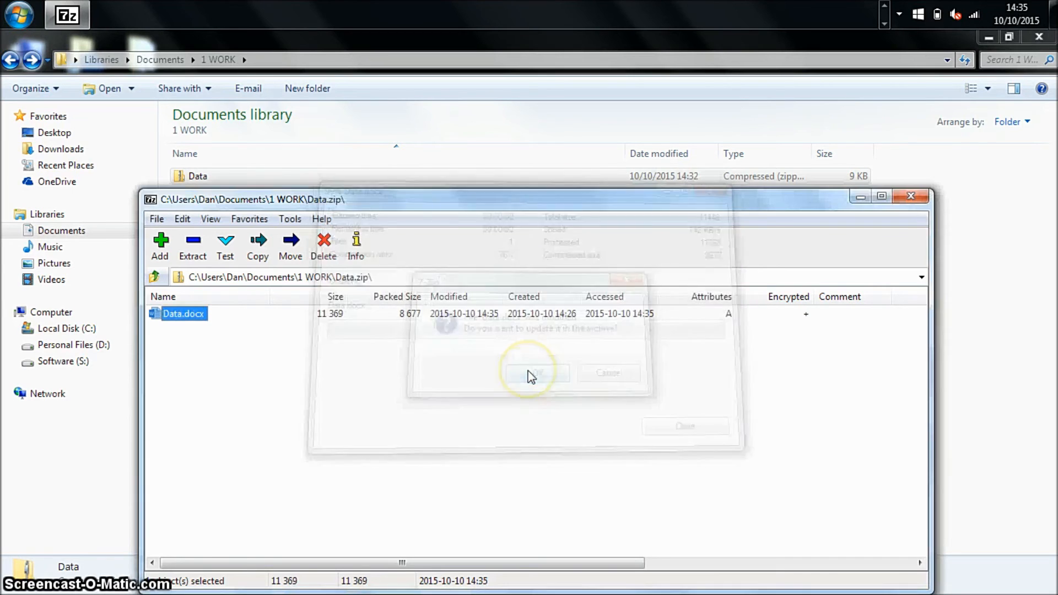
pyautogui.click(532, 373)
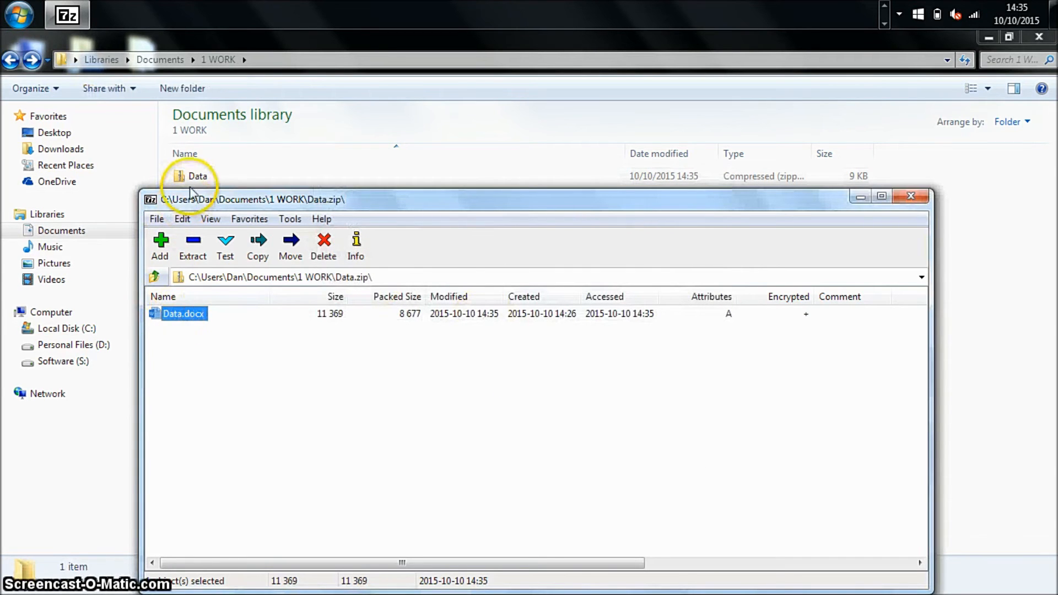
pyautogui.click(910, 196)
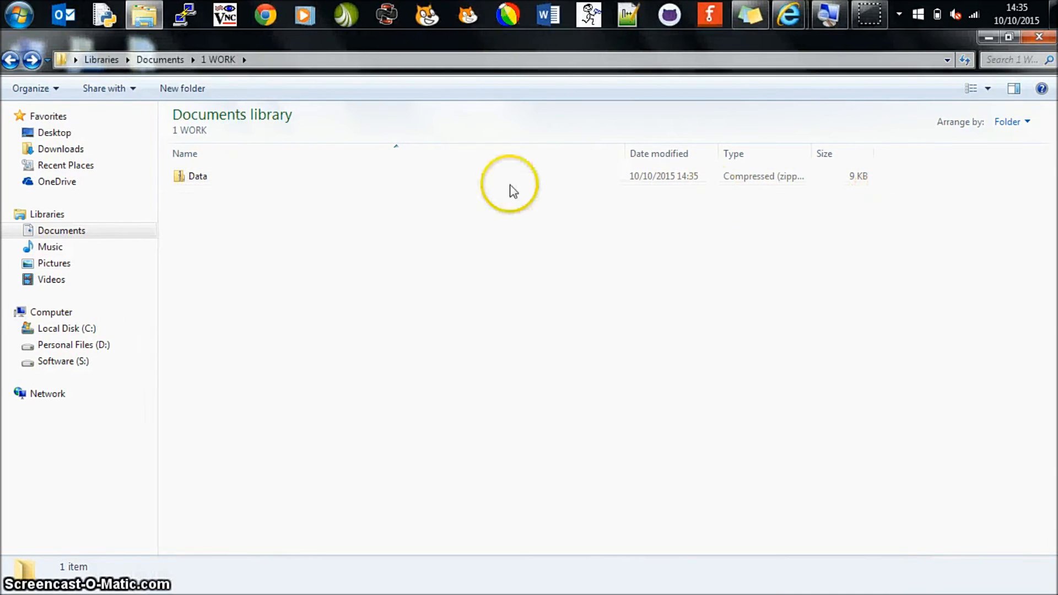
# Check the password-protected Data document inside Data.zip, then return to 1 WORK and bring up 7-Zip options.
pyautogui.doubleClick(198, 176)
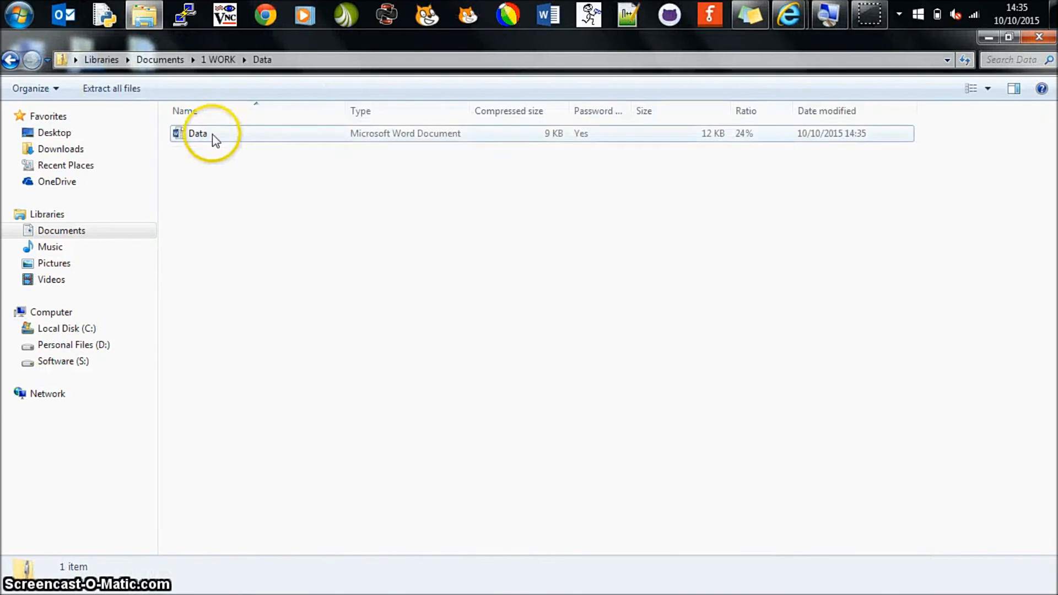
pyautogui.click(198, 132)
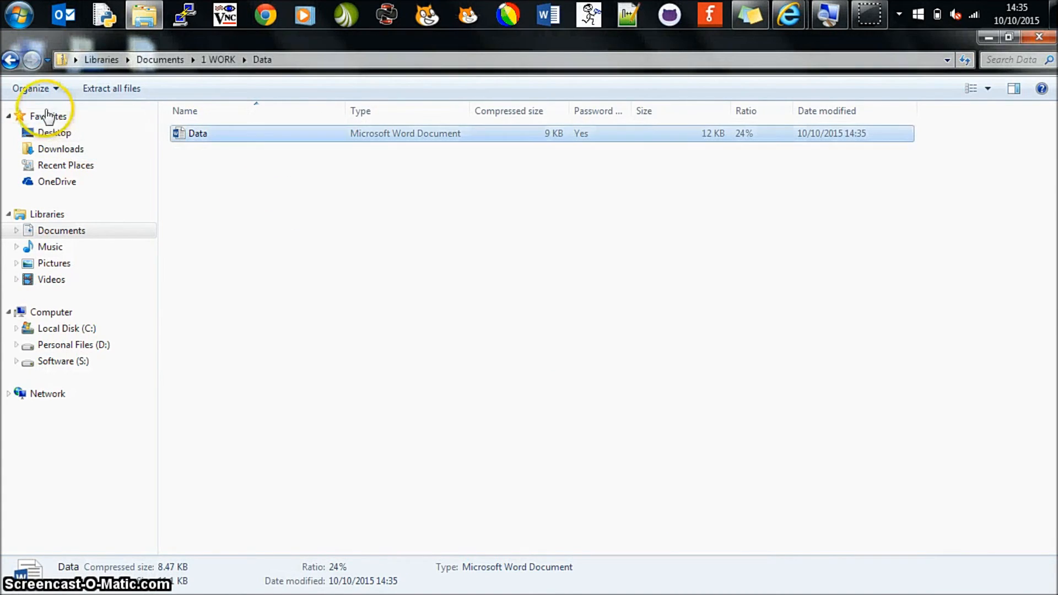
pyautogui.click(11, 60)
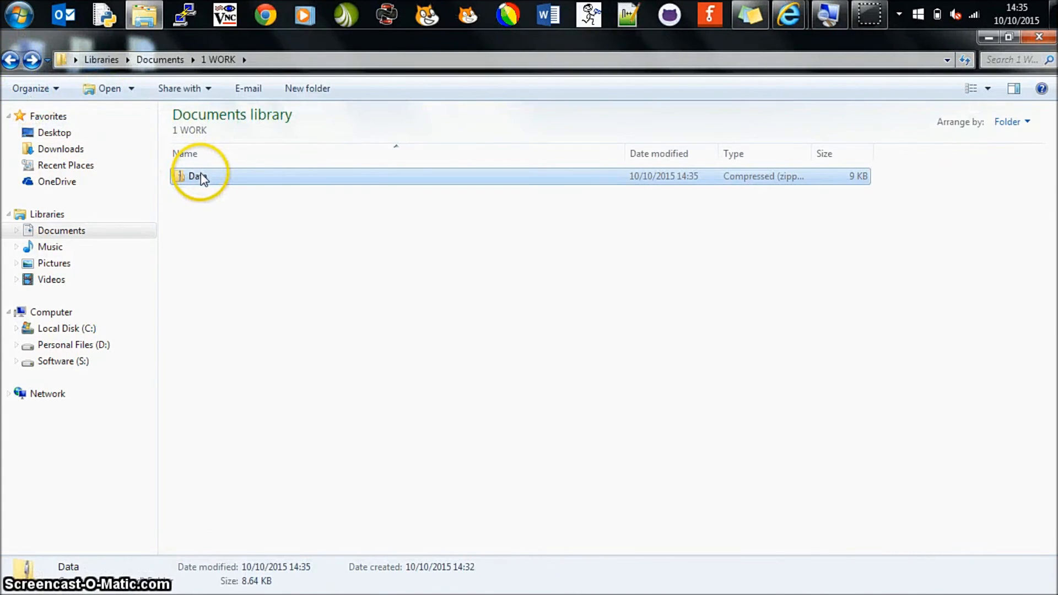
pyautogui.rightClick(196, 176)
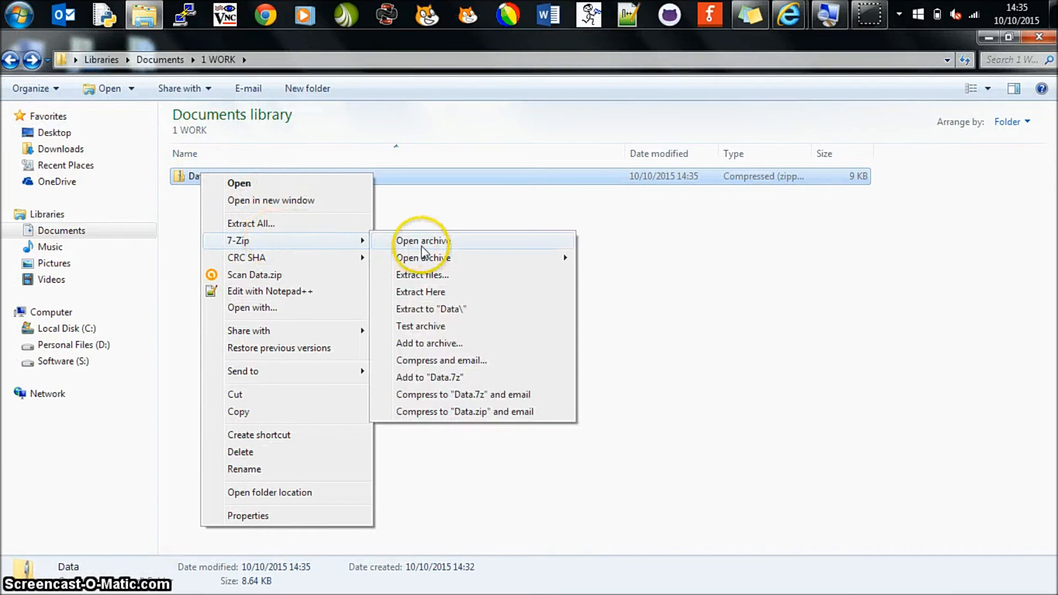
# Reopen Data.zip in 7-Zip, unlock Data.docx with the password, and close the archive window.
pyautogui.click(422, 240)
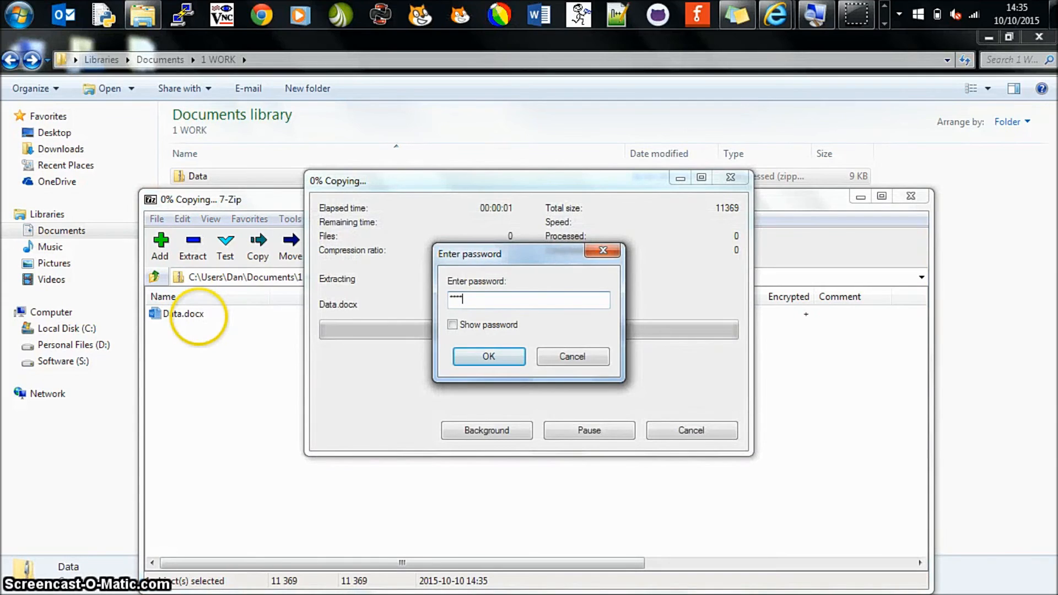
pyautogui.click(489, 356)
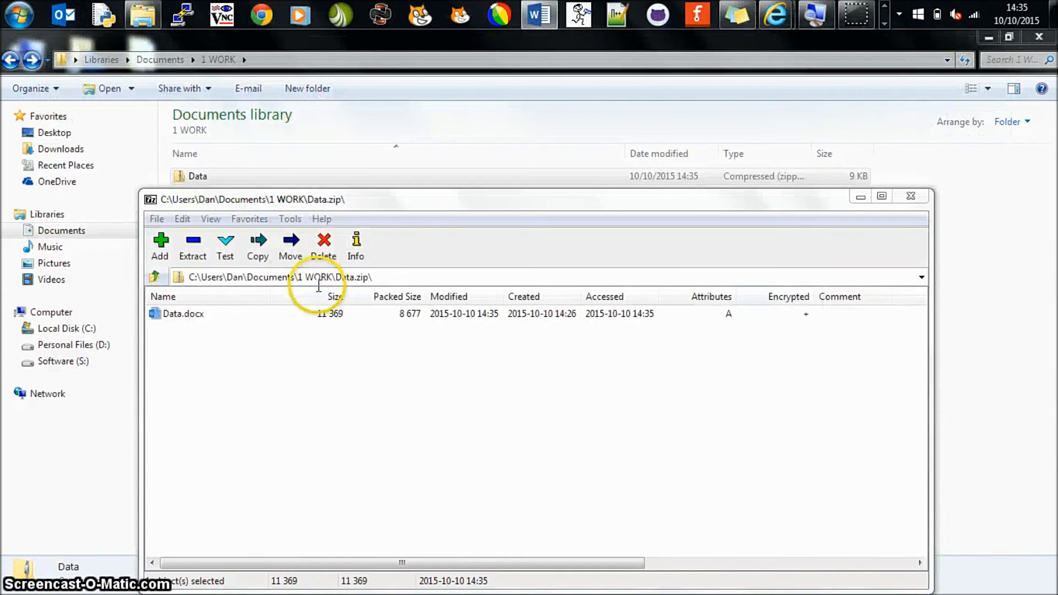
pyautogui.click(183, 313)
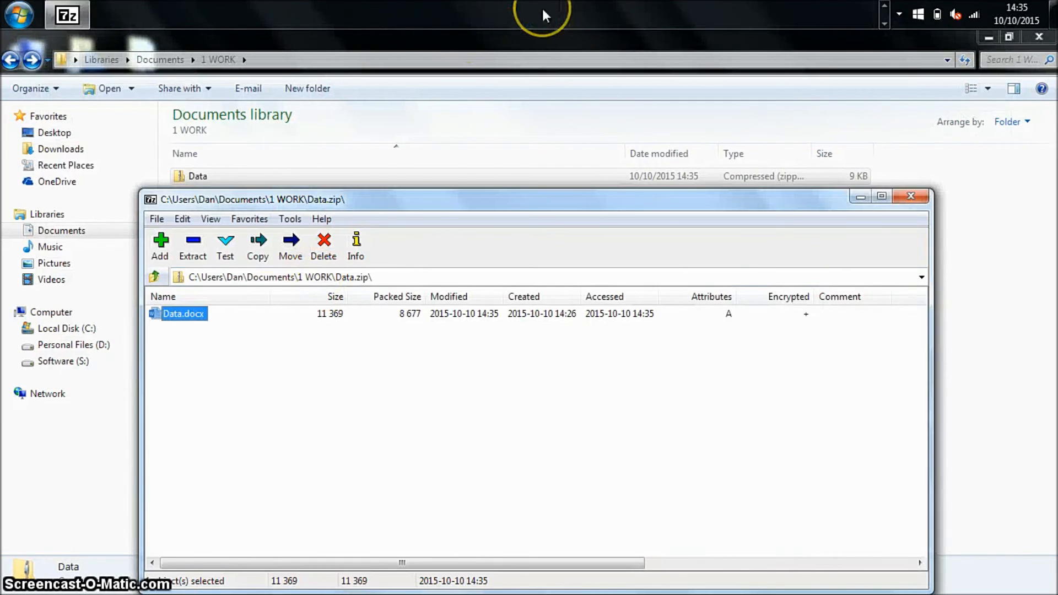
pyautogui.moveTo(899, 13)
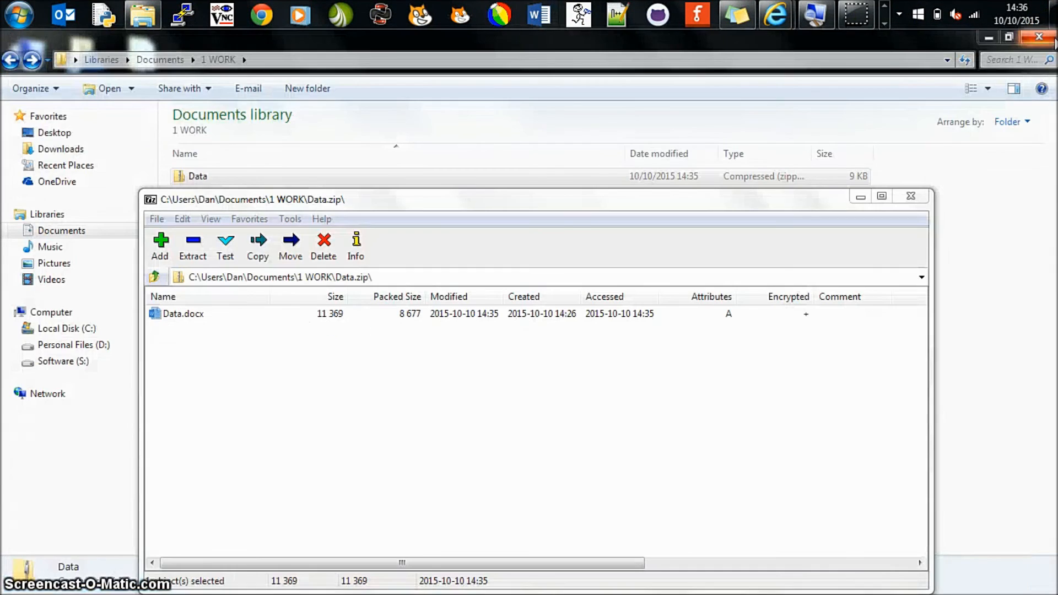
pyautogui.click(910, 196)
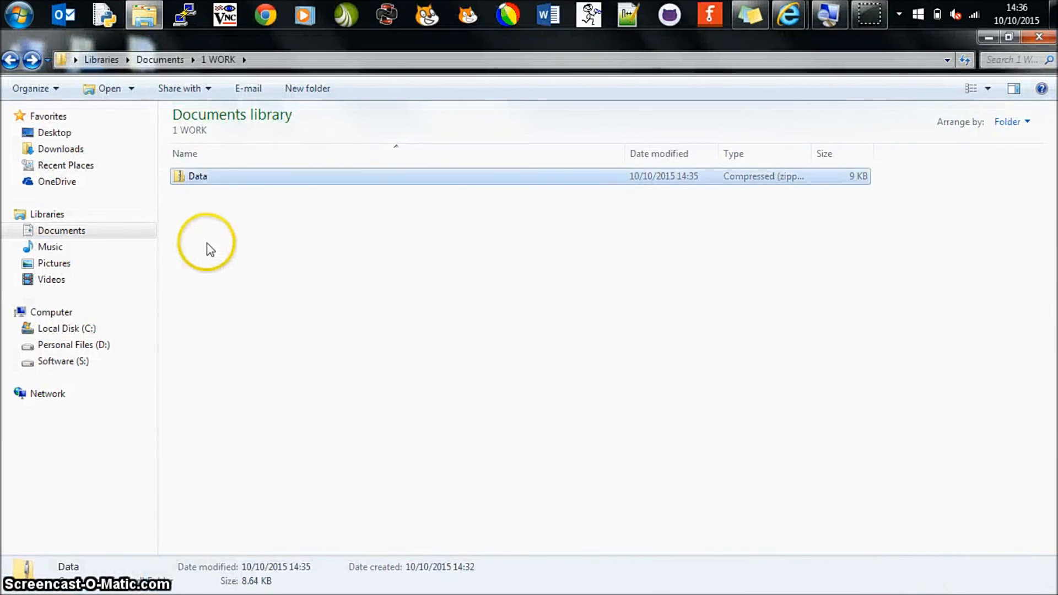
# Create a new folder named TEST in 1 WORK via New > Folder.
pyautogui.rightClick(207, 250)
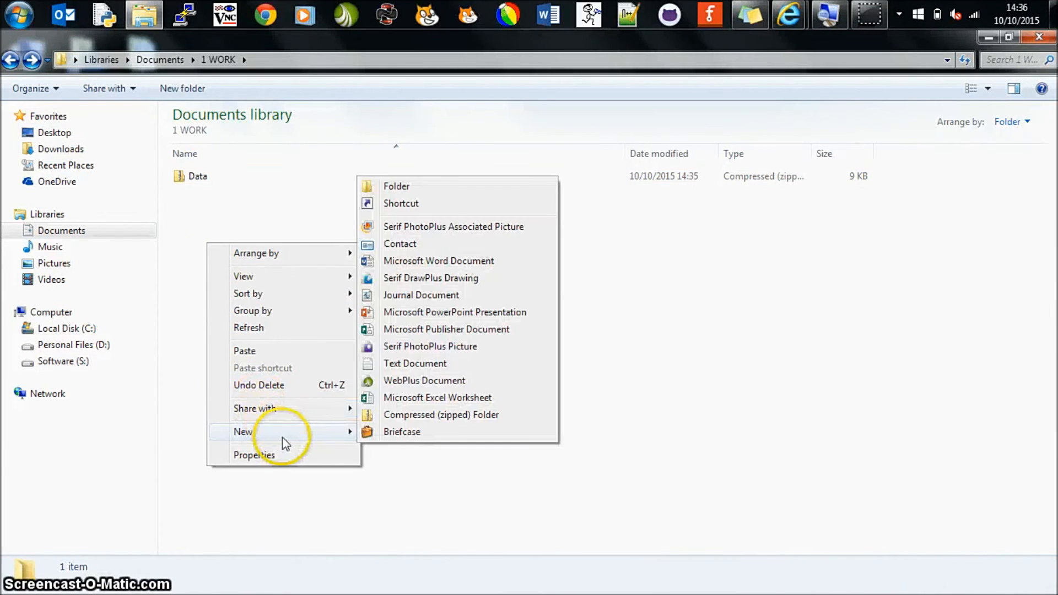
pyautogui.click(396, 186)
pyautogui.write('TEST')
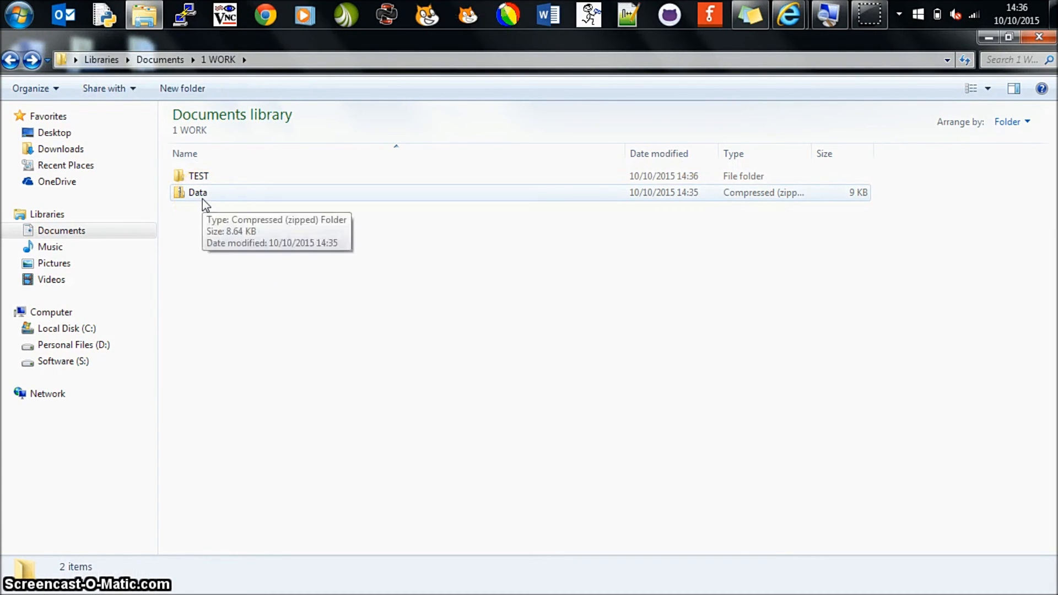
# Add the TEST folder to a zip archive with a password and AES-256 encryption.
pyautogui.rightClick(197, 175)
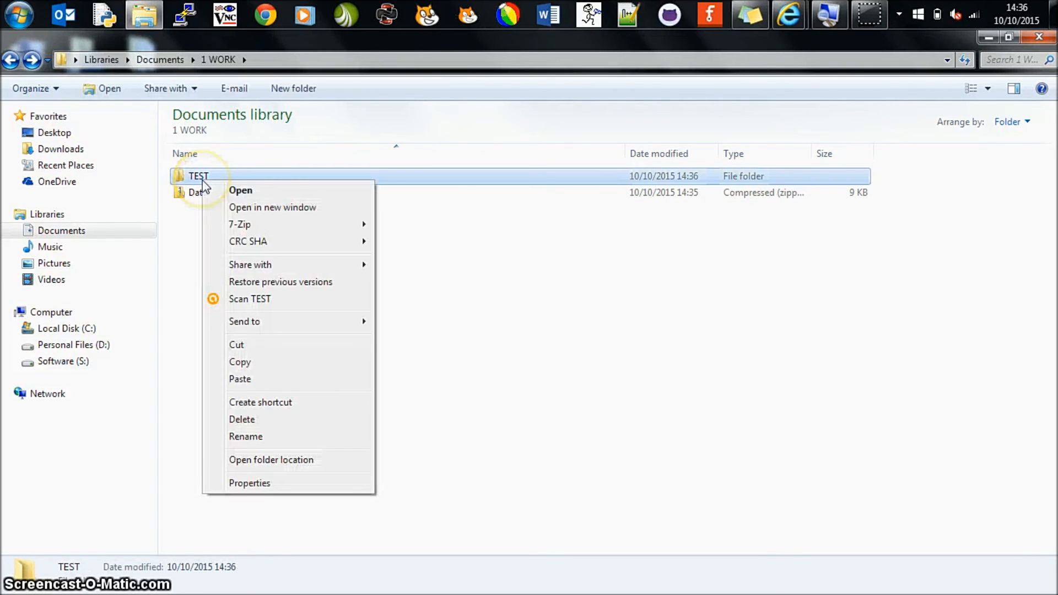
pyautogui.moveTo(240, 224)
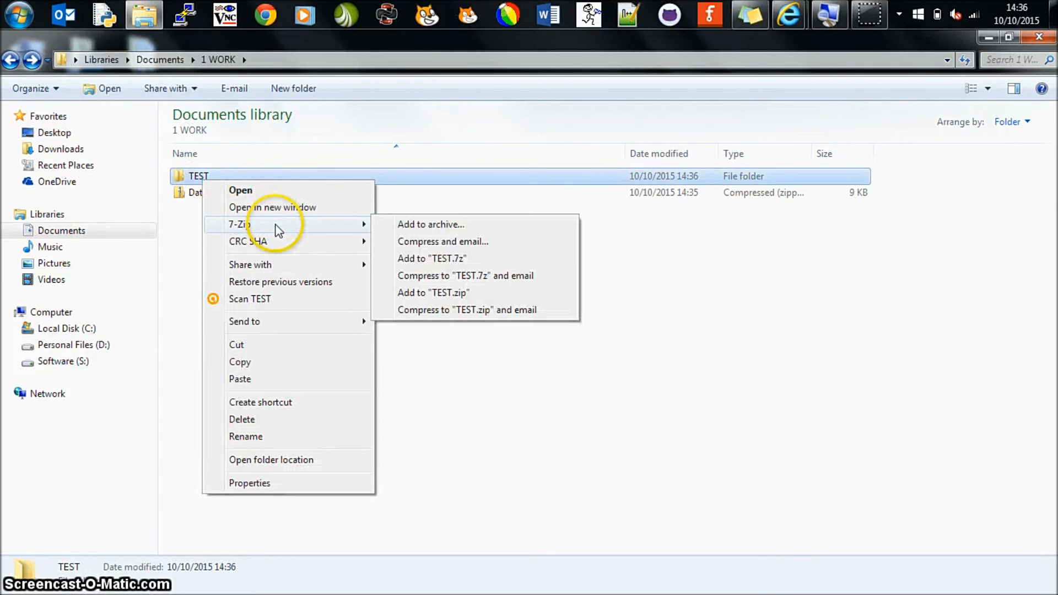
pyautogui.moveTo(440, 258)
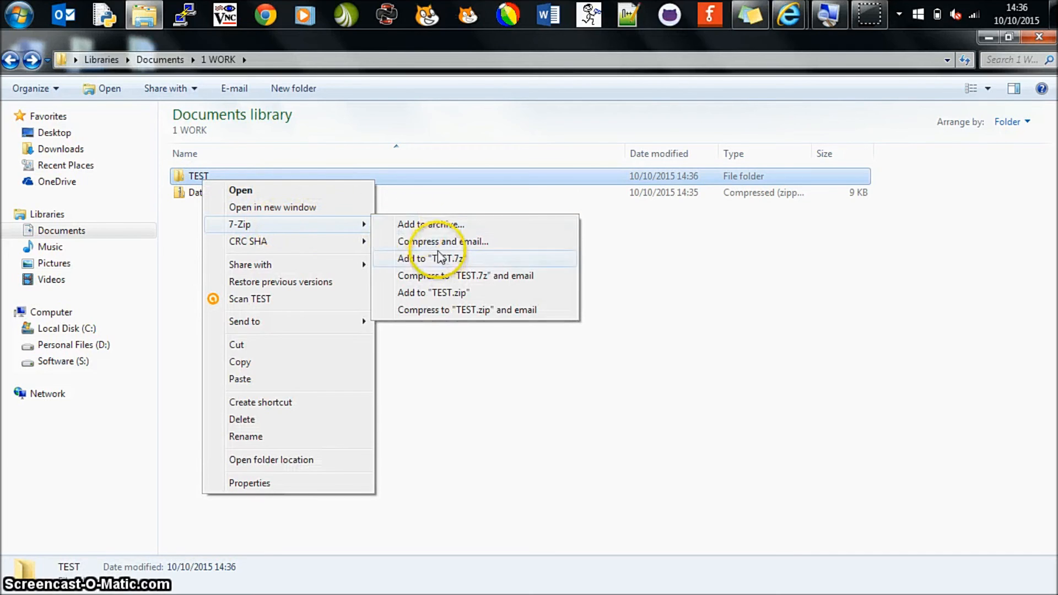
pyautogui.click(430, 224)
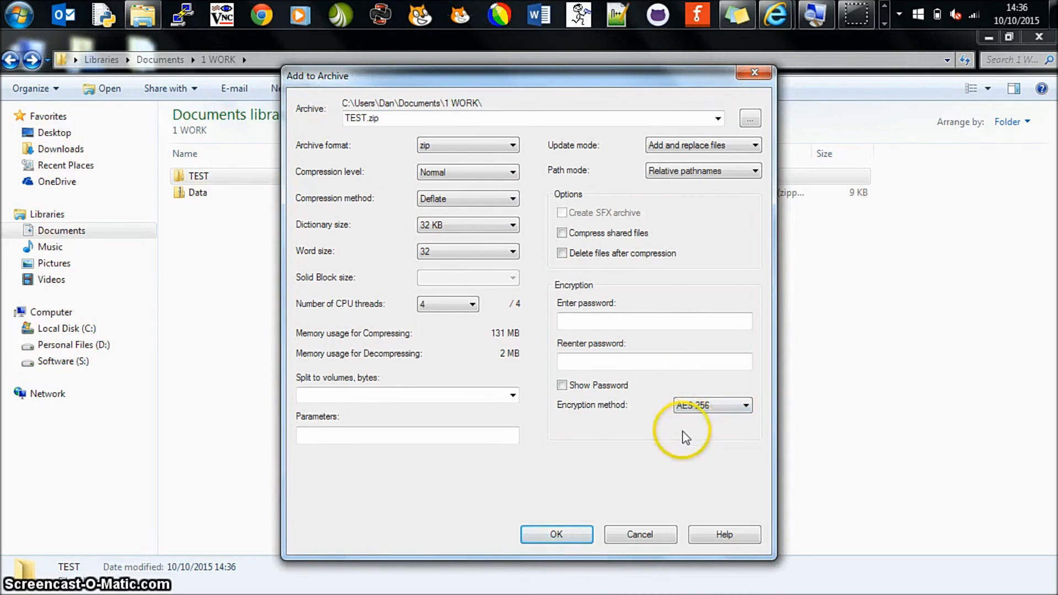
pyautogui.click(638, 534)
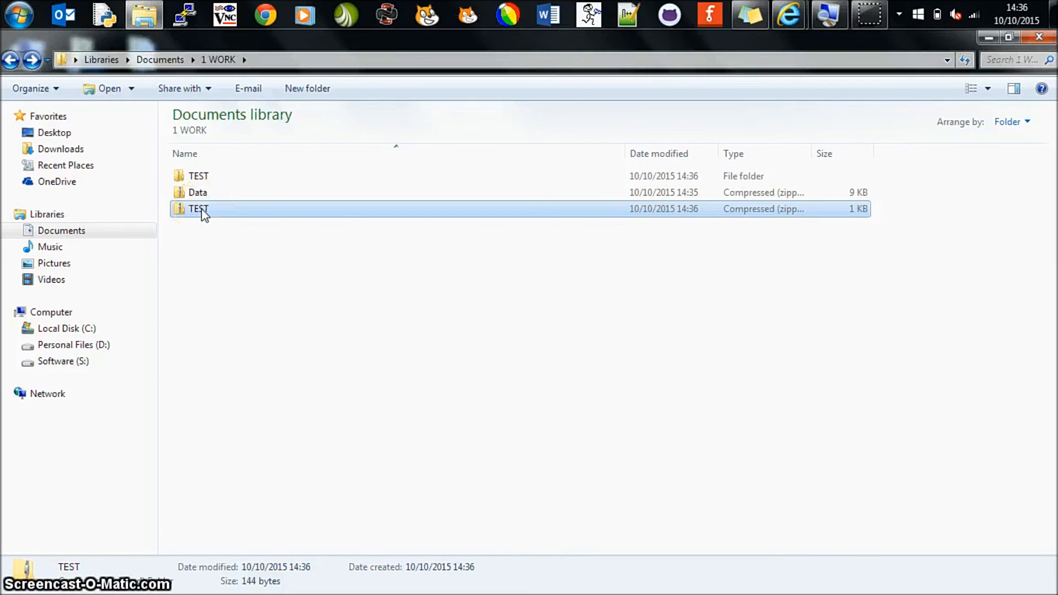
pyautogui.moveTo(202, 212)
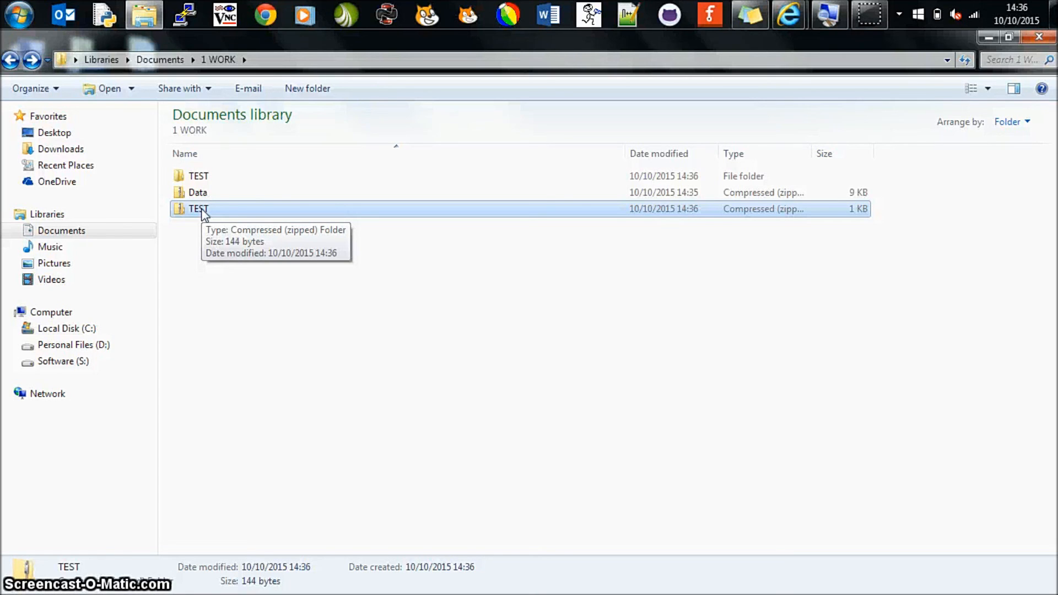
pyautogui.click(198, 176)
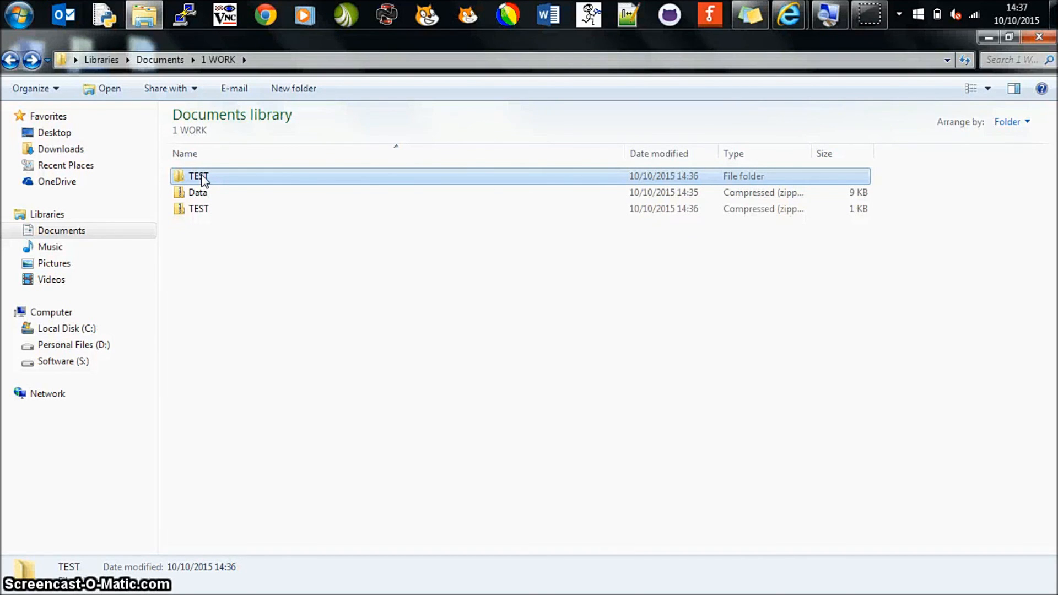
pyautogui.click(198, 208)
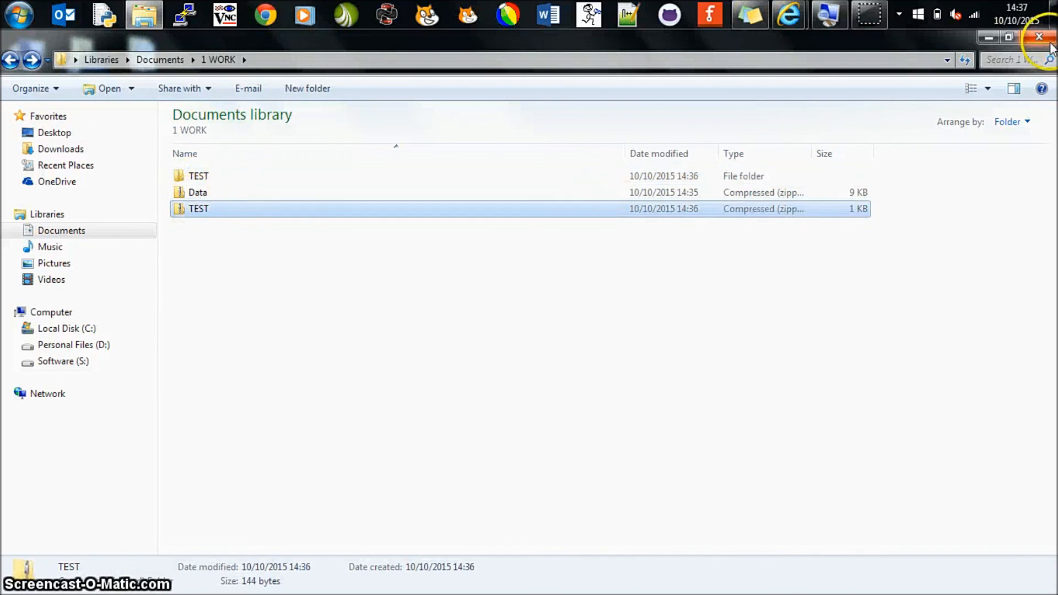